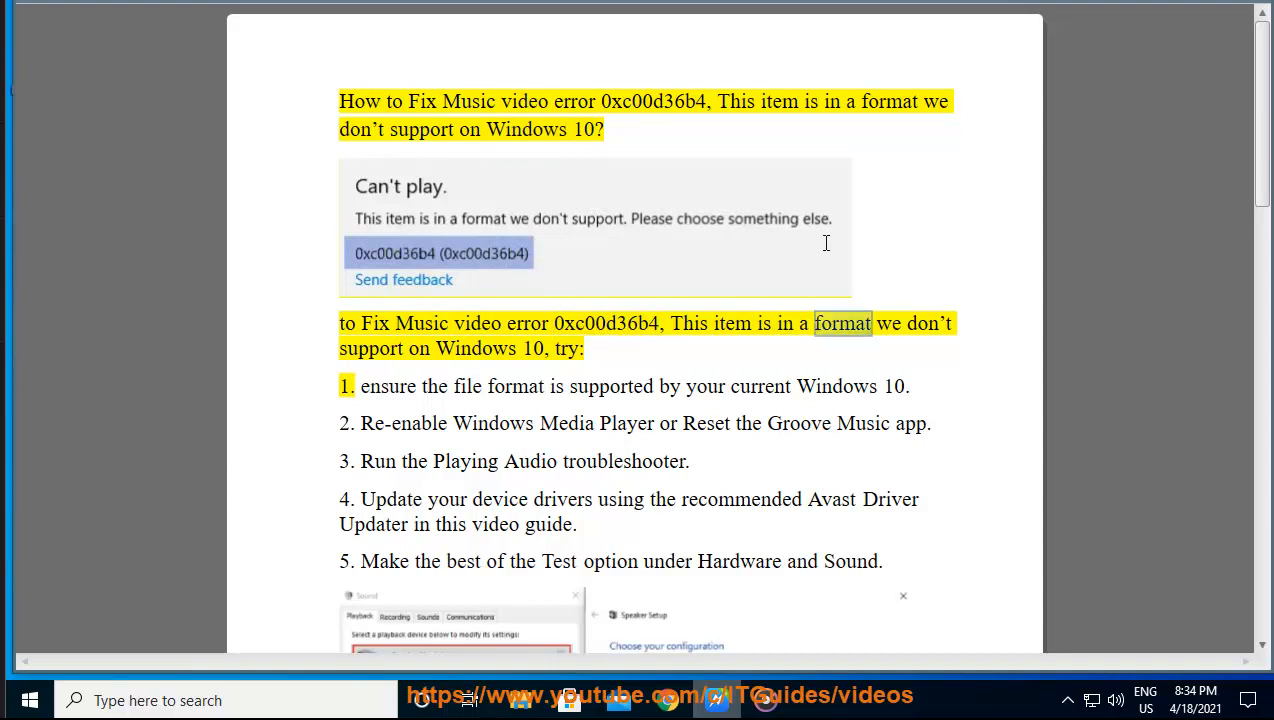
- View the desktop MP3 song's Properties, confirming it opens with Groove Music
double_click(568, 348)
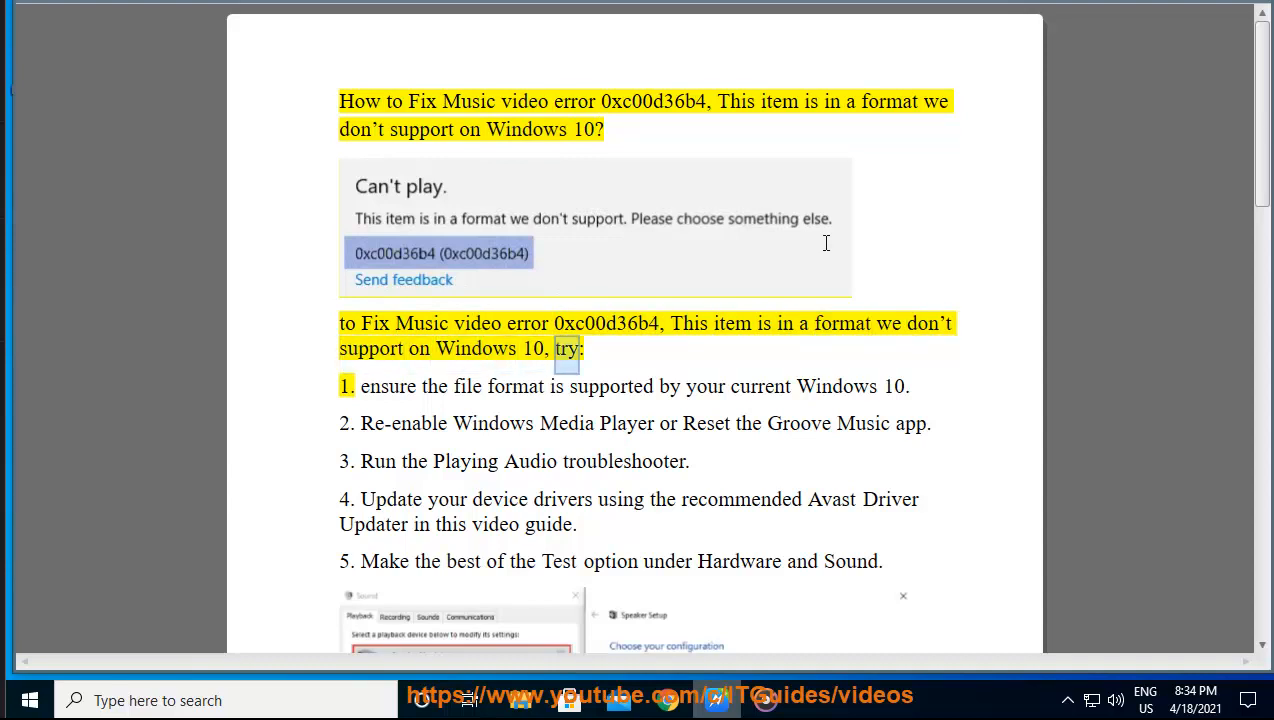
double_click(516, 386)
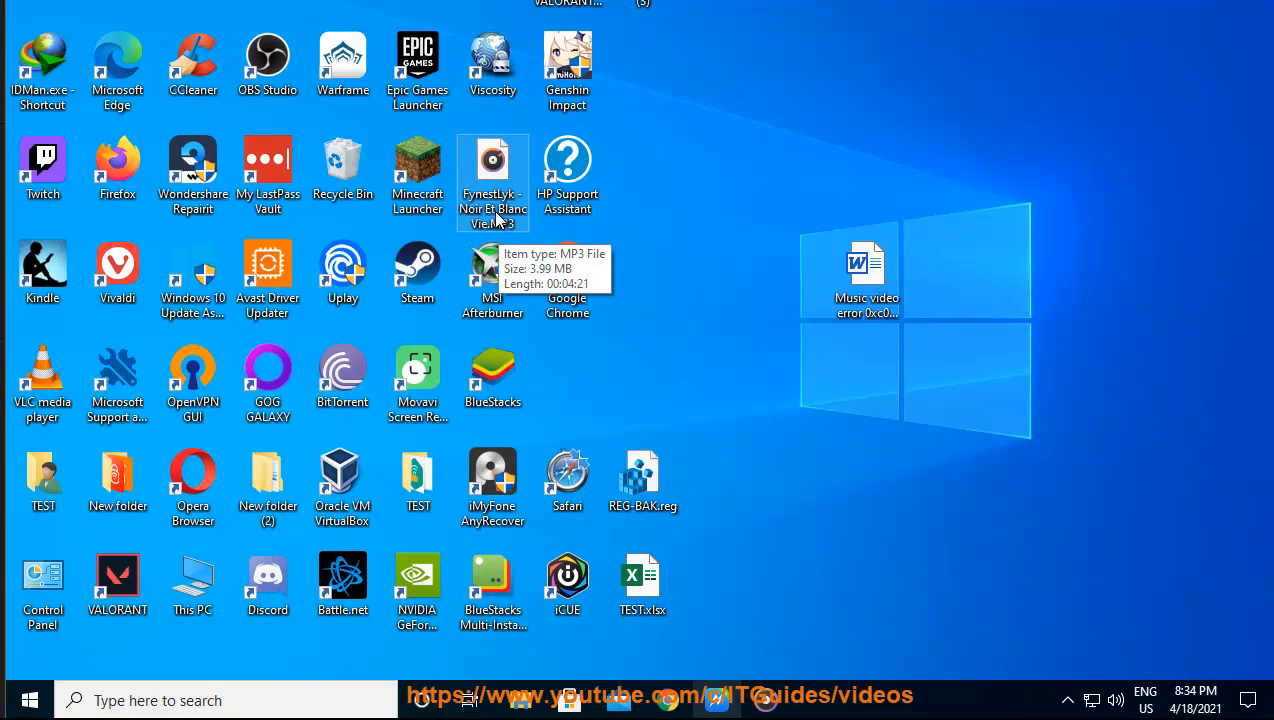
right_click(492, 180)
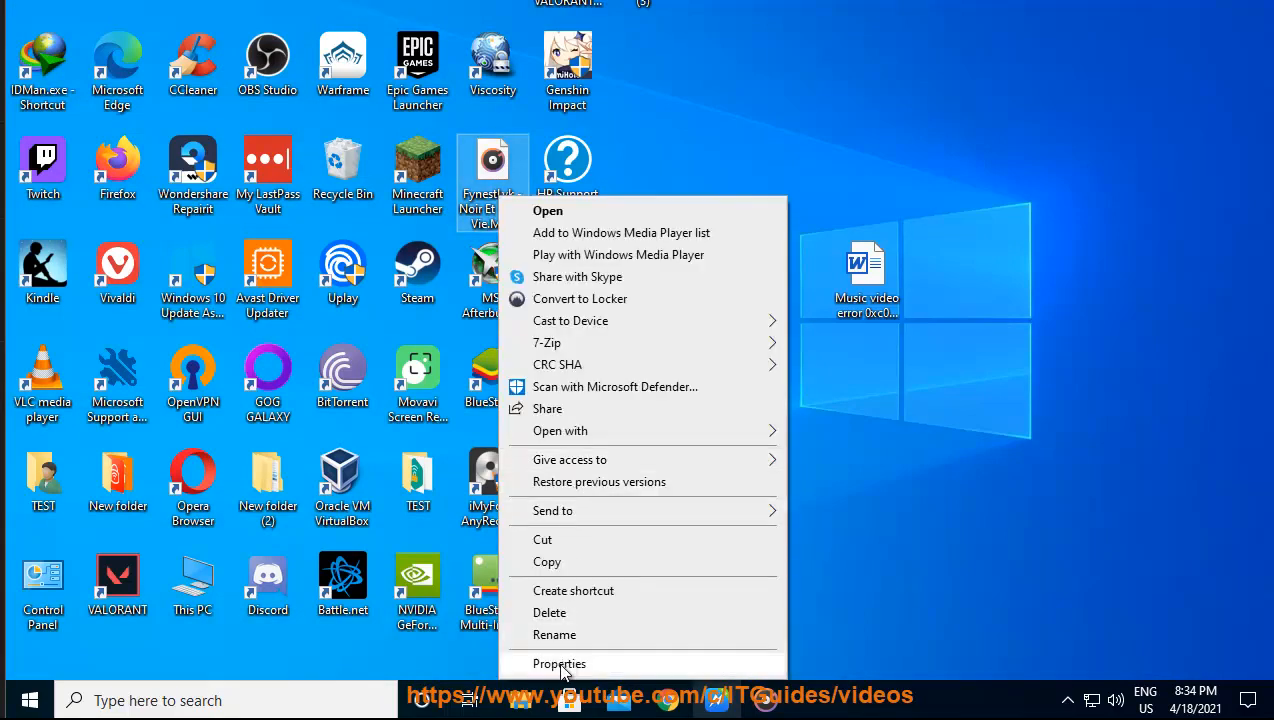
left_click(560, 664)
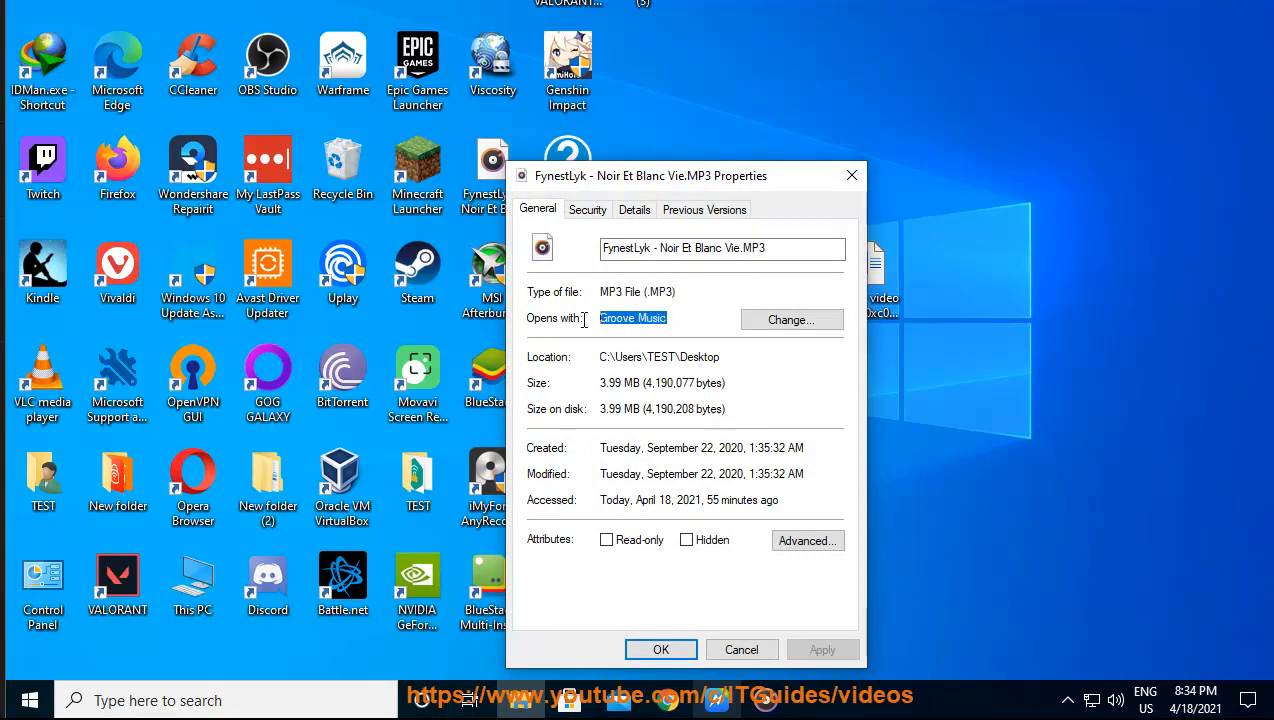
left_click(740, 648)
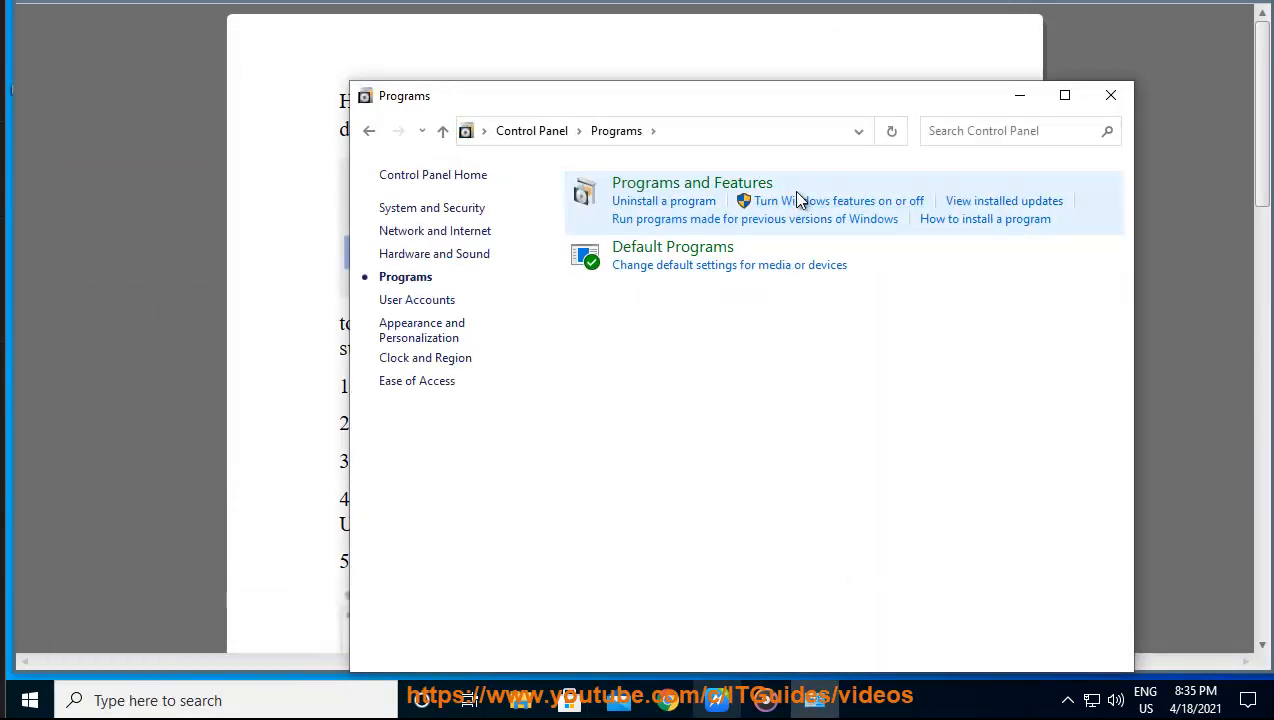
- From Control Panel's Programs page, bring up the Turn Windows features on or off list
left_click(692, 182)
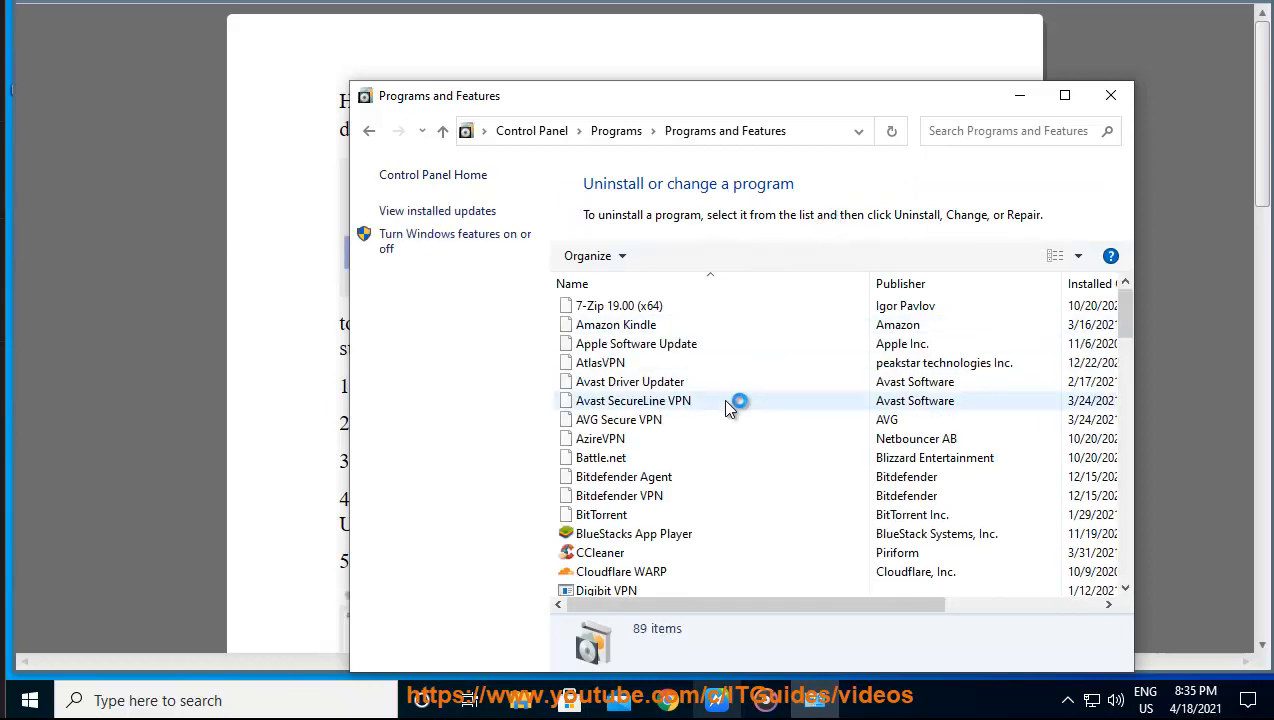
left_click(368, 132)
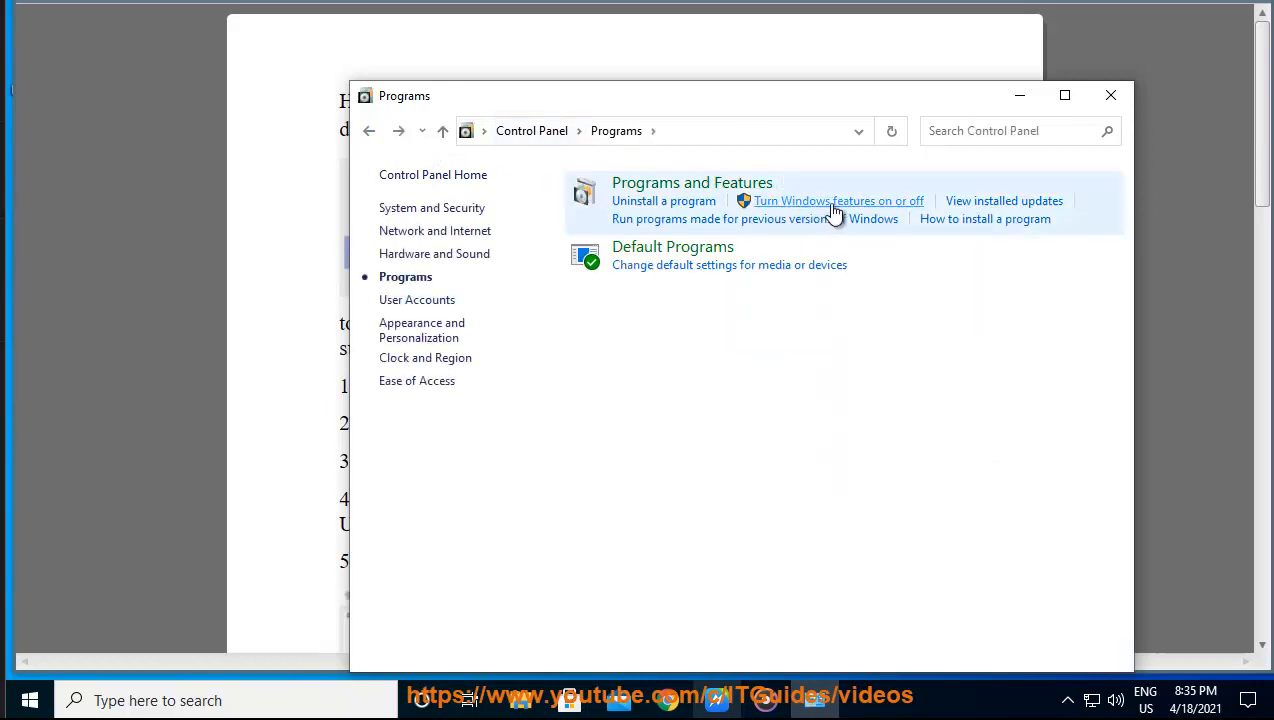
left_click(836, 200)
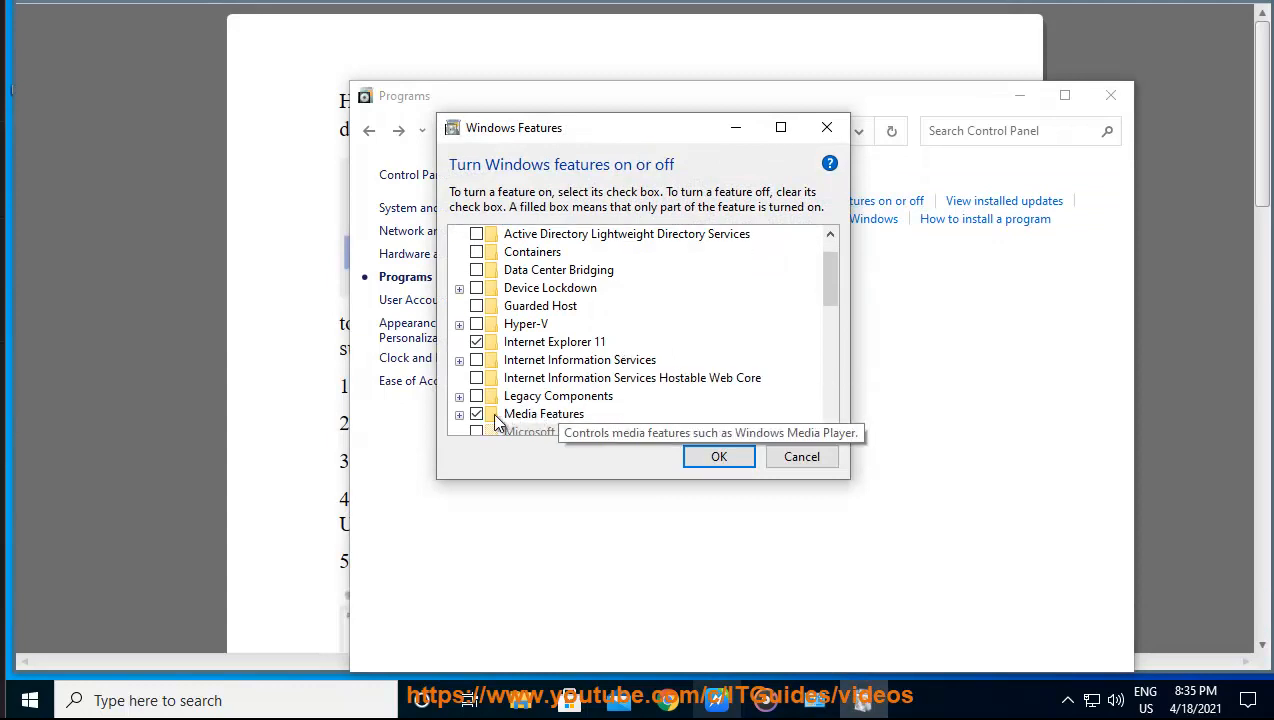
- Expand Media Features, confirm Windows Media Player is enabled, and cancel without changes
left_click(458, 412)
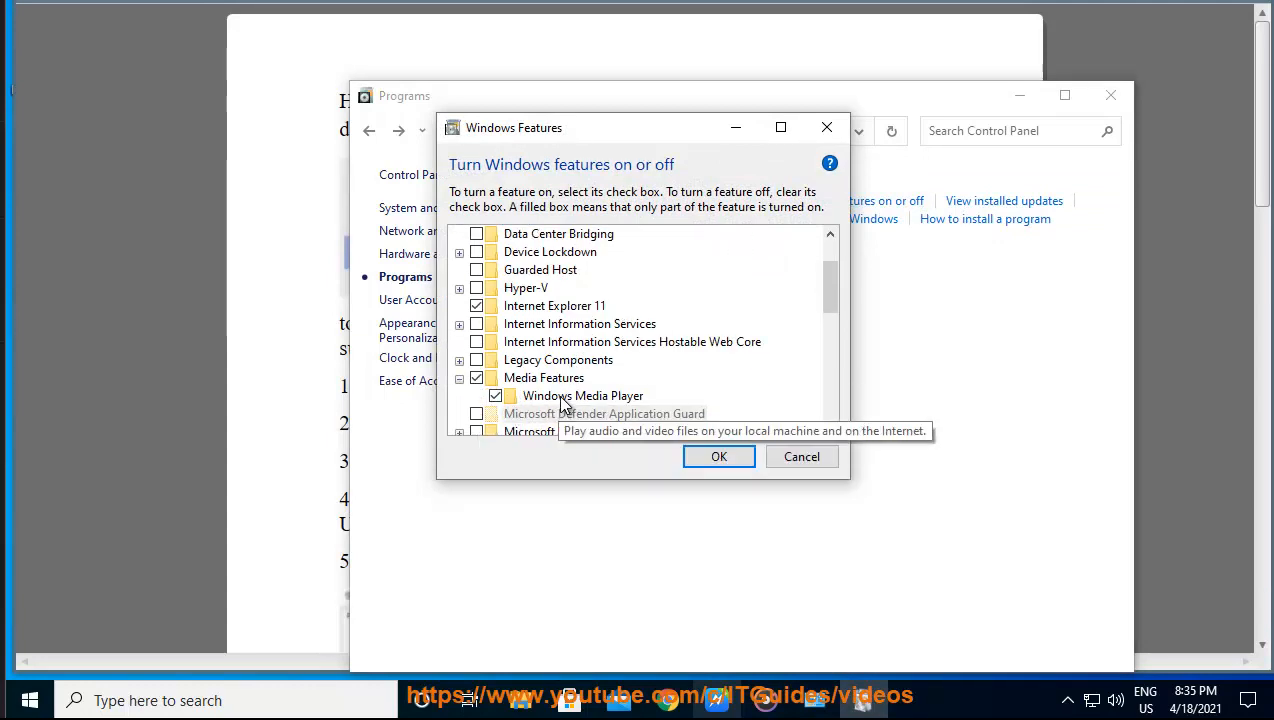
left_click(584, 396)
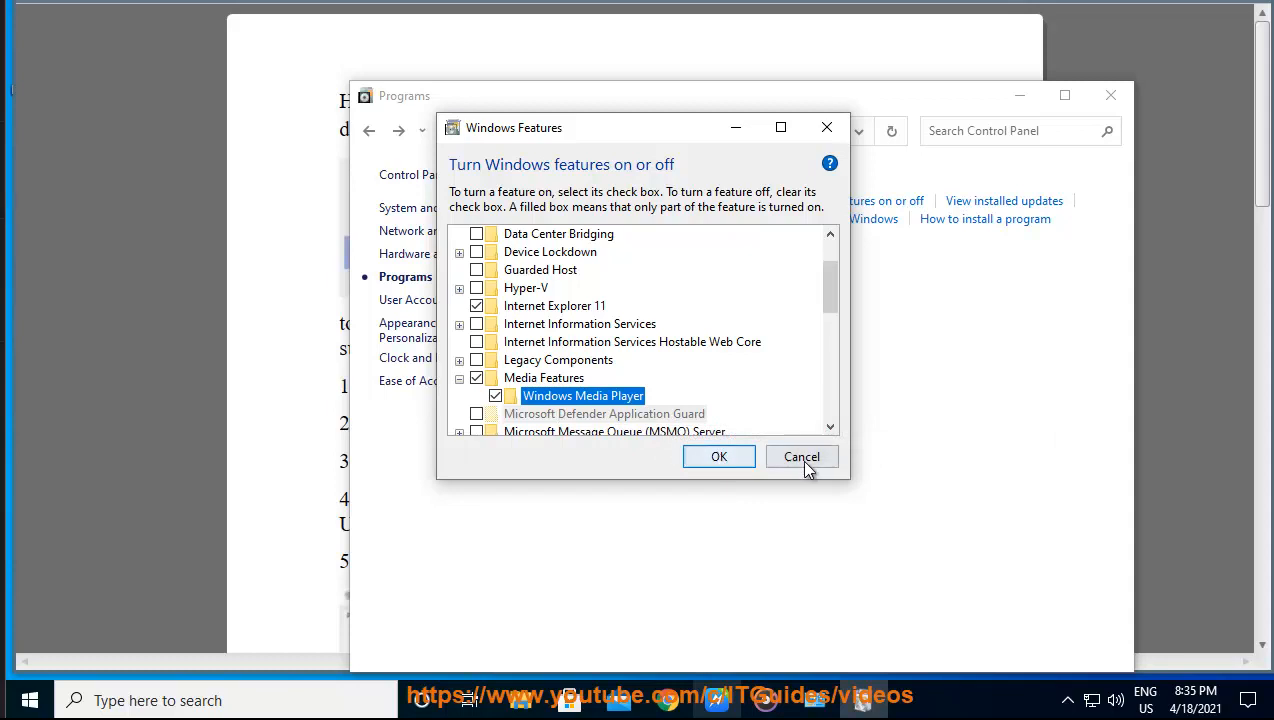
left_click(800, 456)
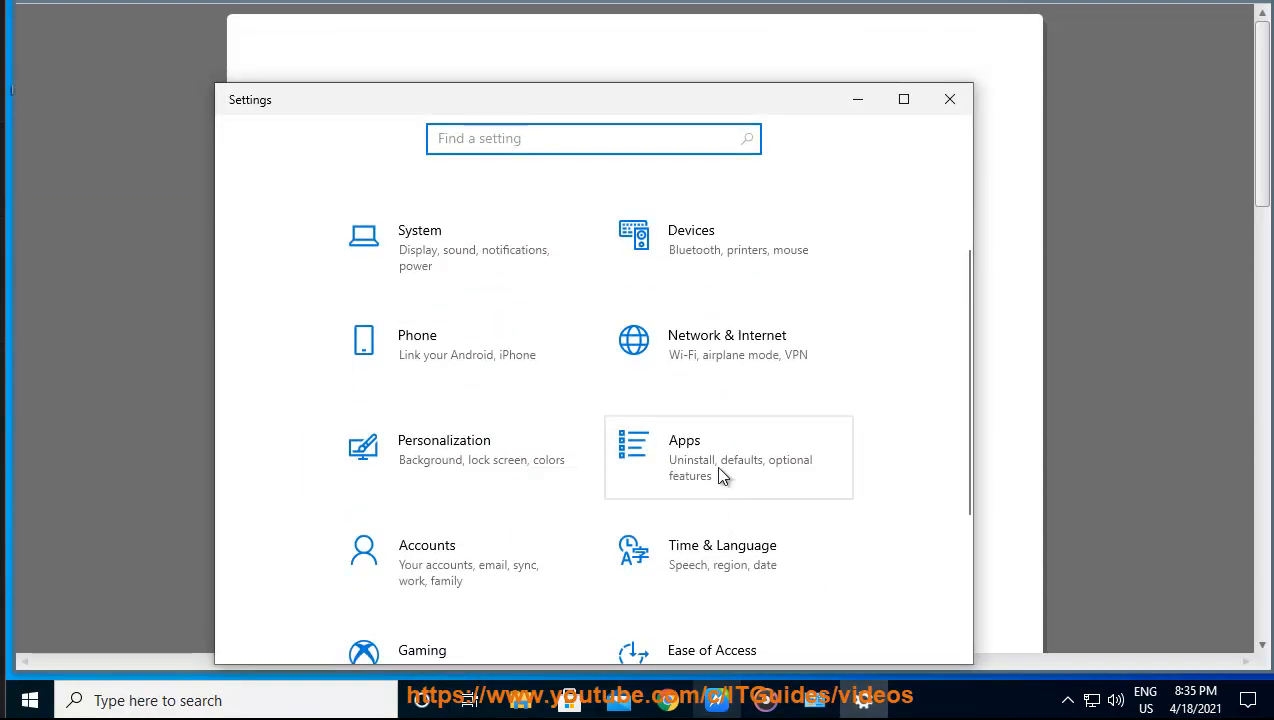
- Search Apps & features for 'GRO' and select Groove Music in the list
left_click(728, 456)
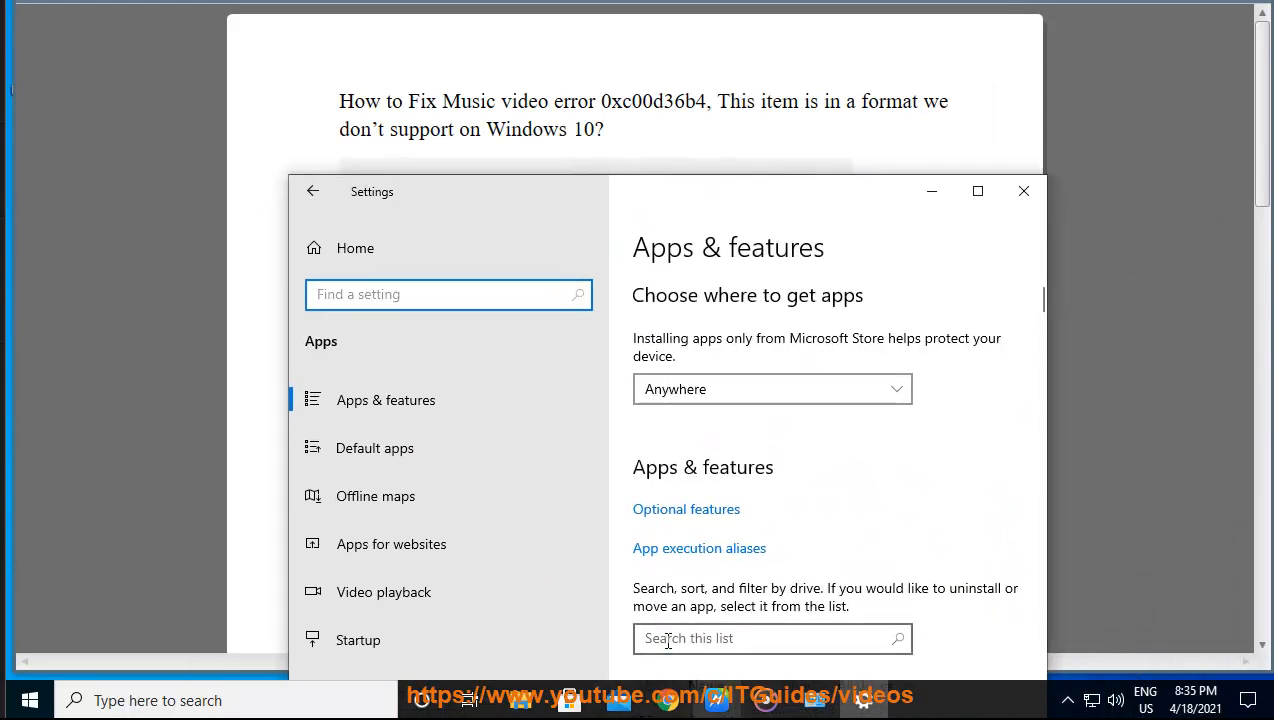
type("GROO")
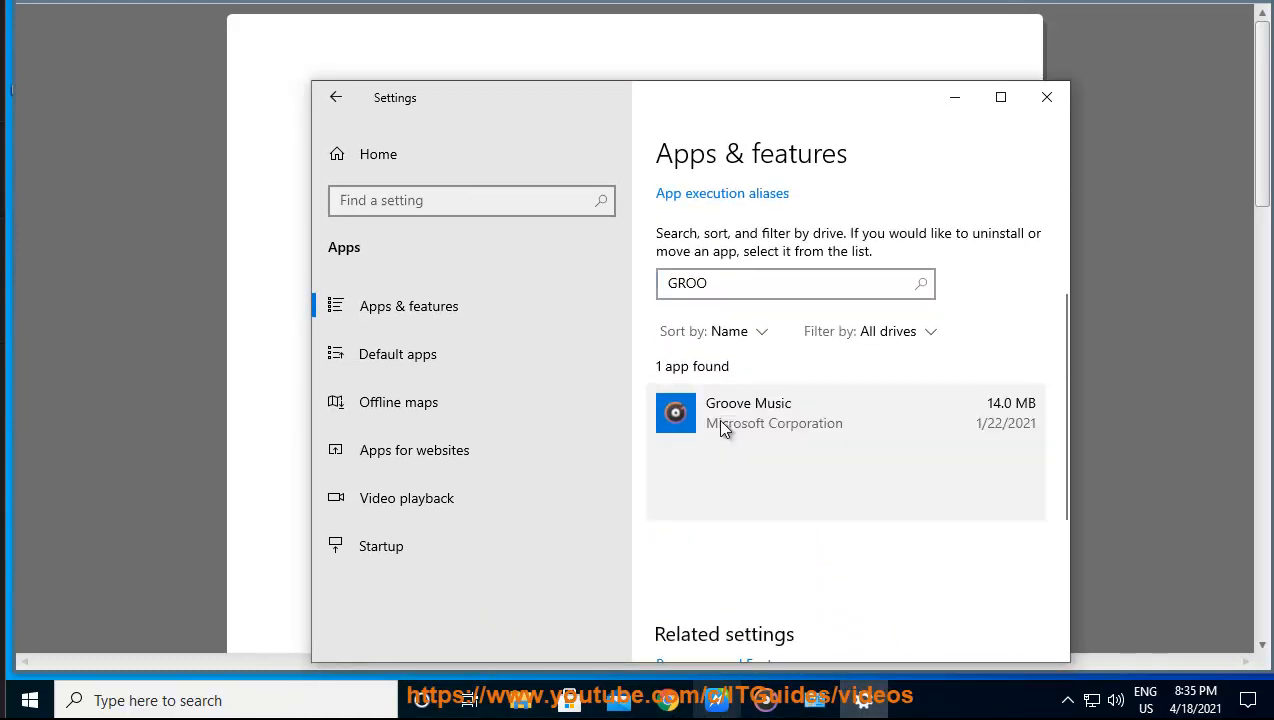
left_click(748, 412)
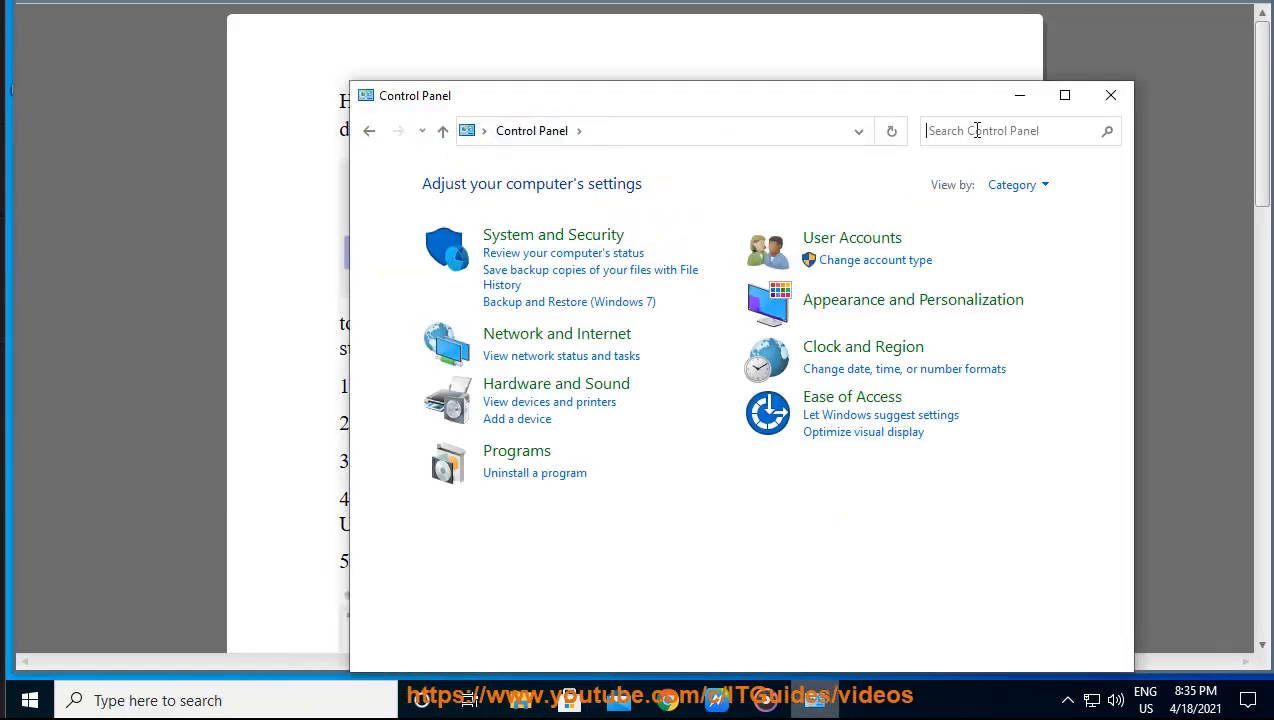
- Search Control Panel for 'TR' and go to Troubleshooting
type("TR")
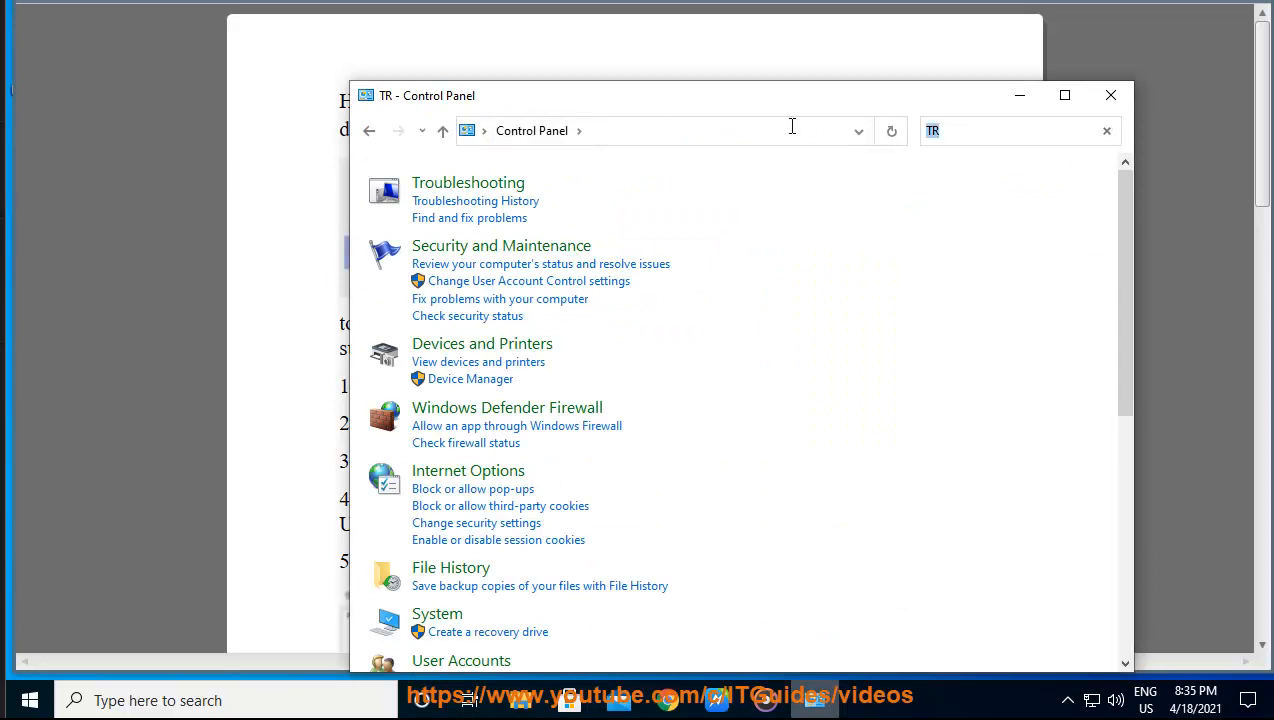
left_click(468, 182)
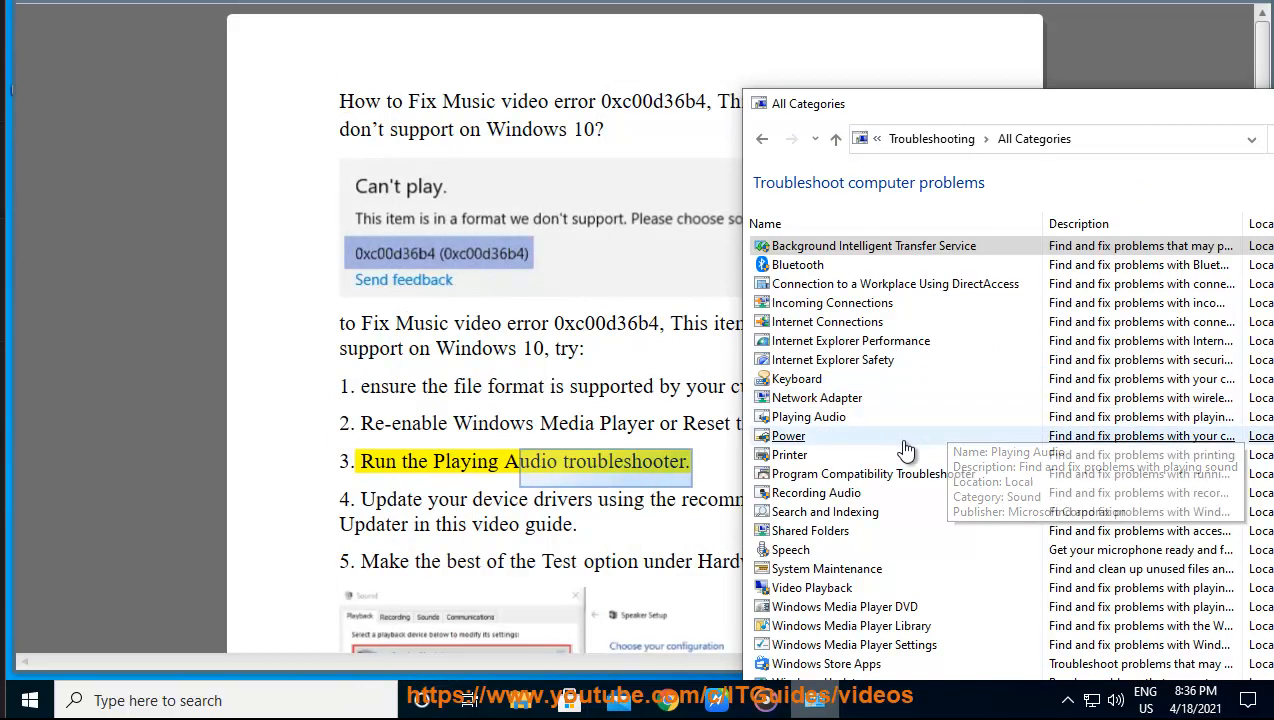
mouse_move(836, 540)
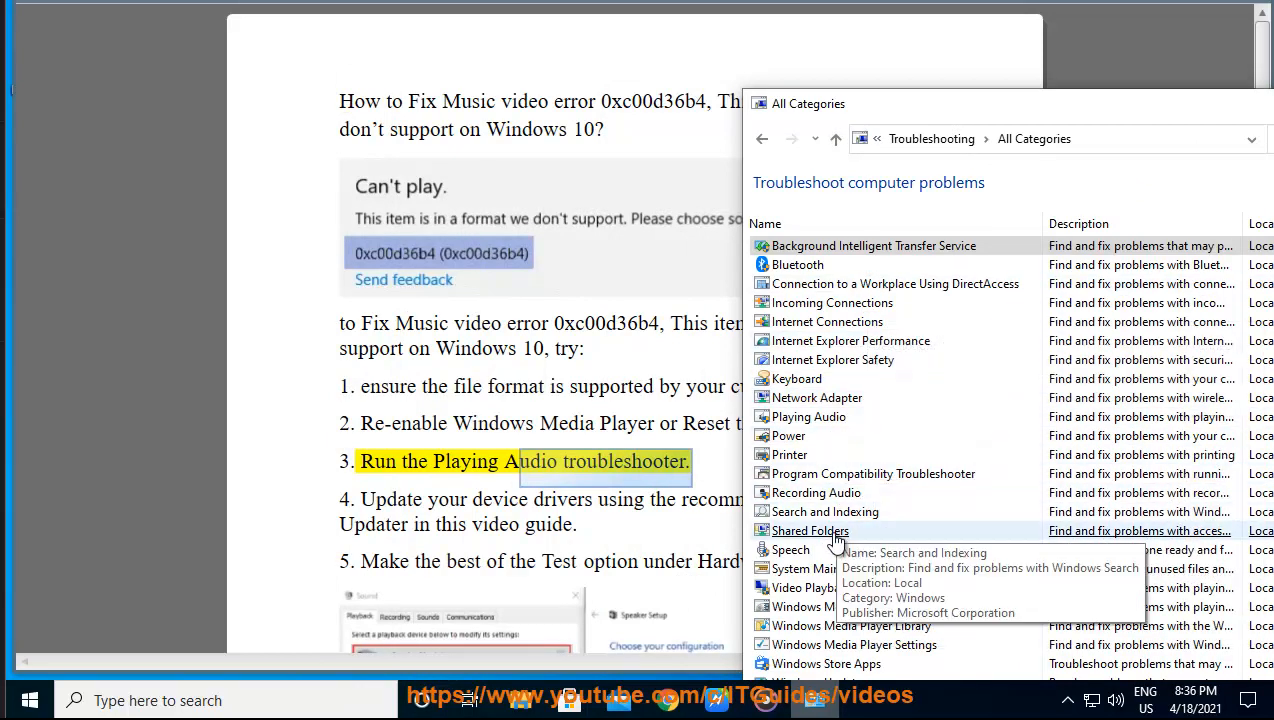
mouse_move(826, 568)
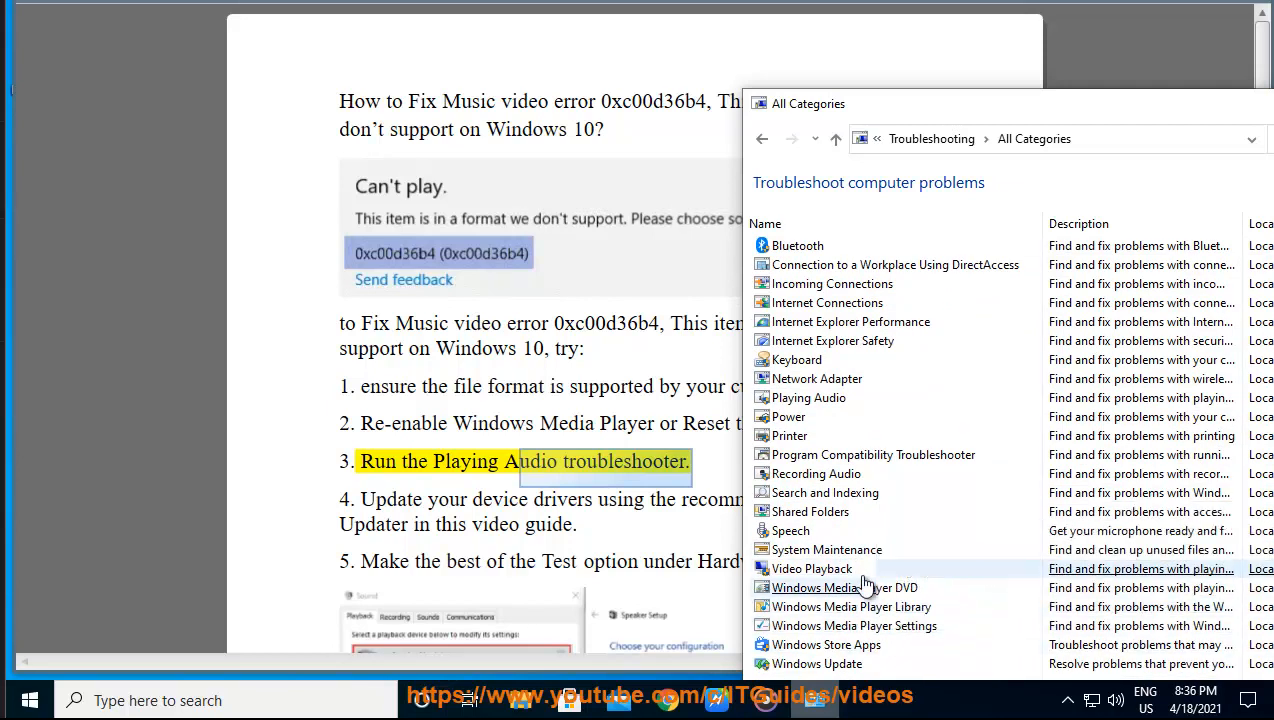
mouse_move(844, 588)
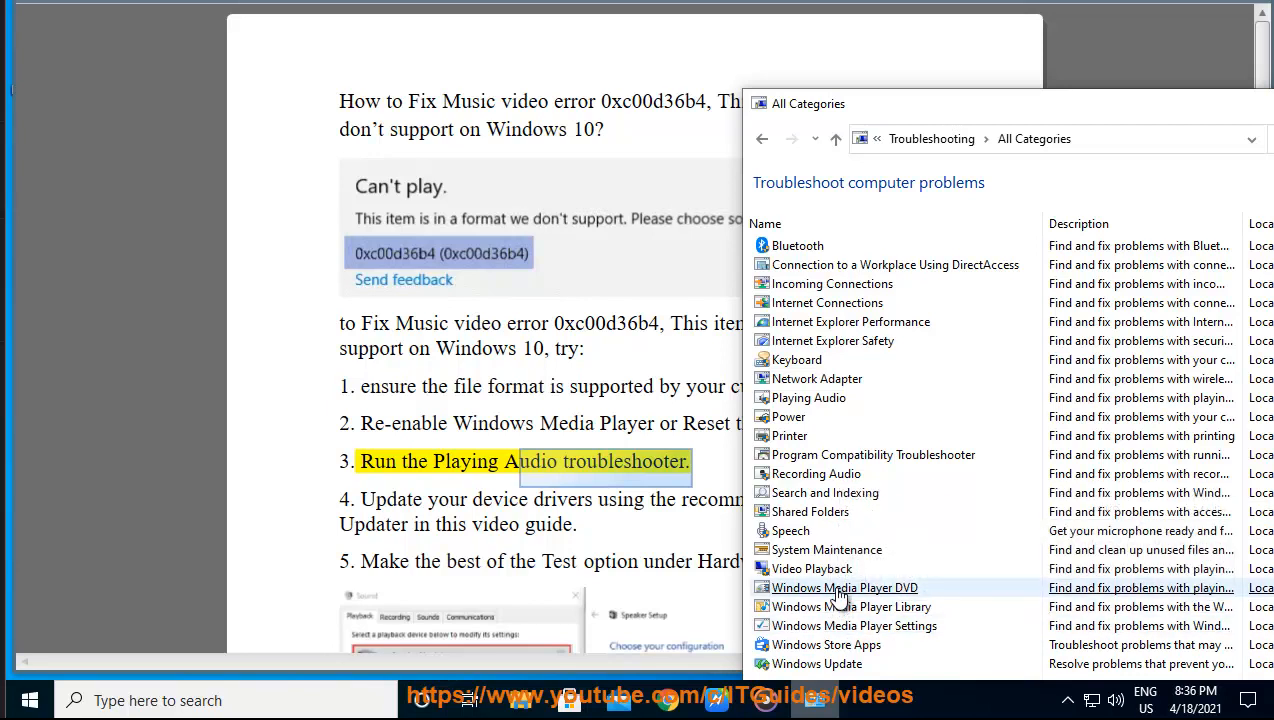
- Try the Windows Media Player DVD troubleshooter, cancel it, then start Playing Audio
double_click(844, 588)
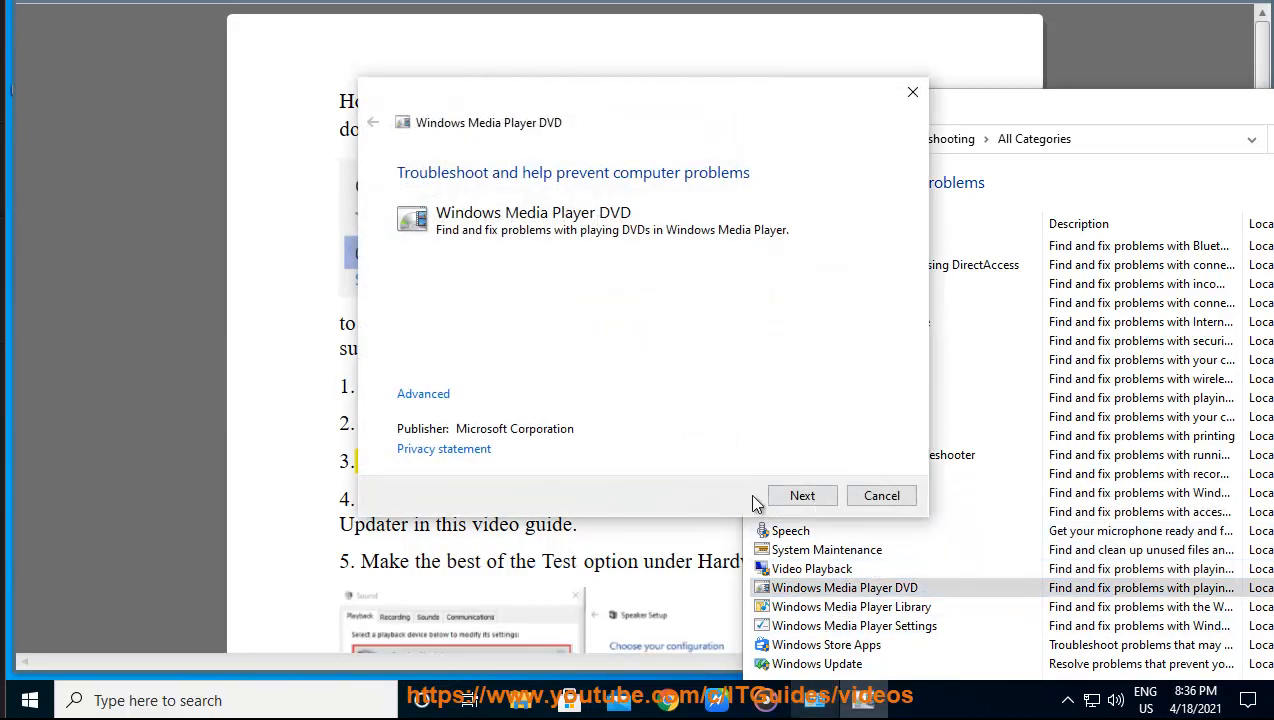
left_click(880, 496)
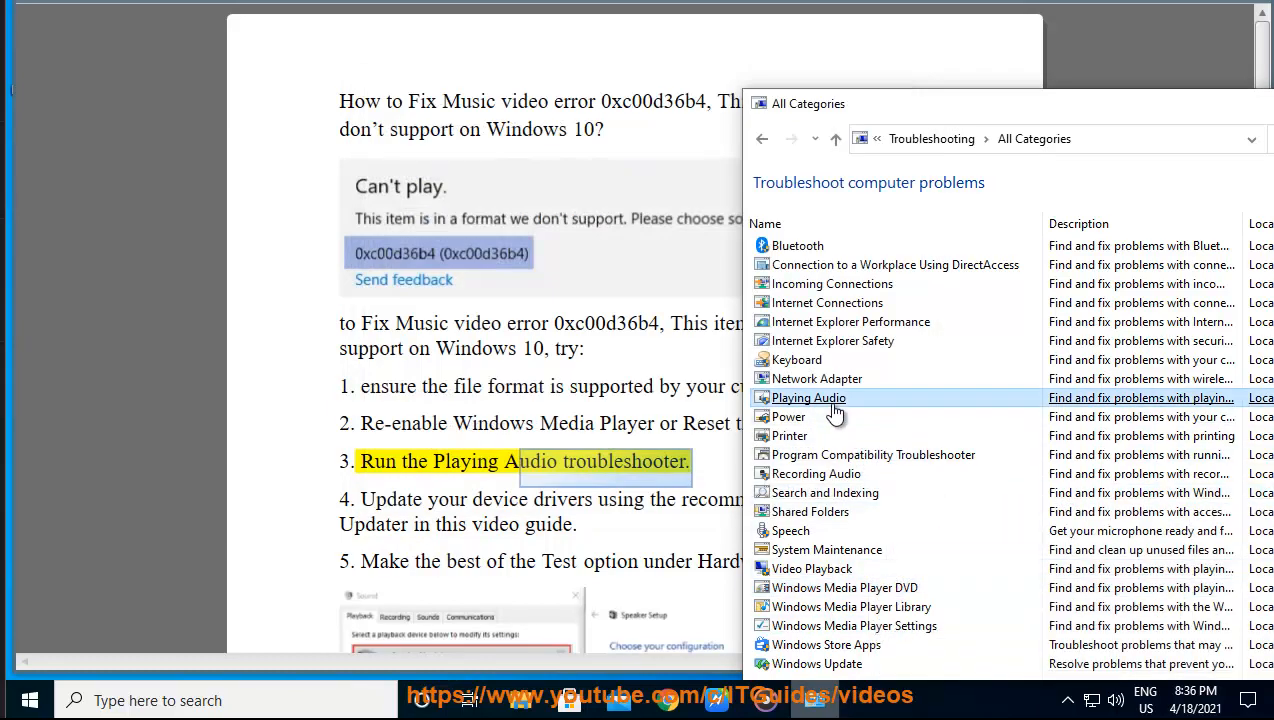
double_click(808, 396)
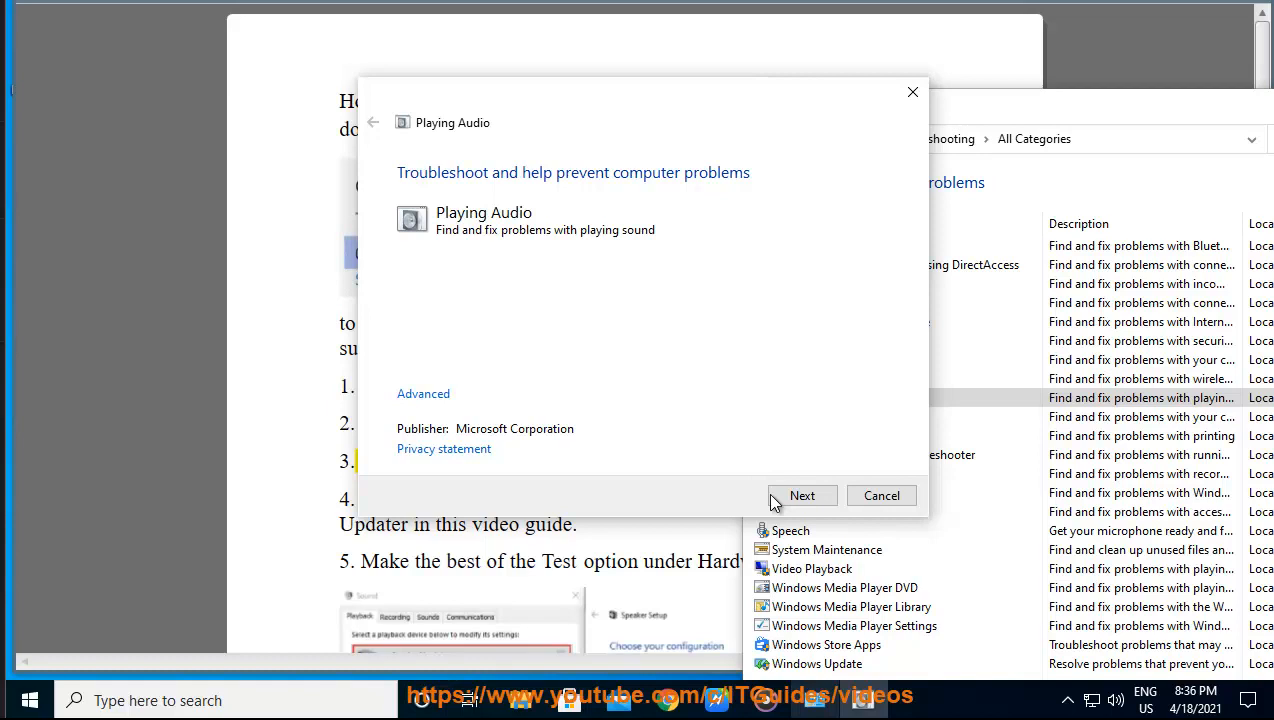
left_click(880, 496)
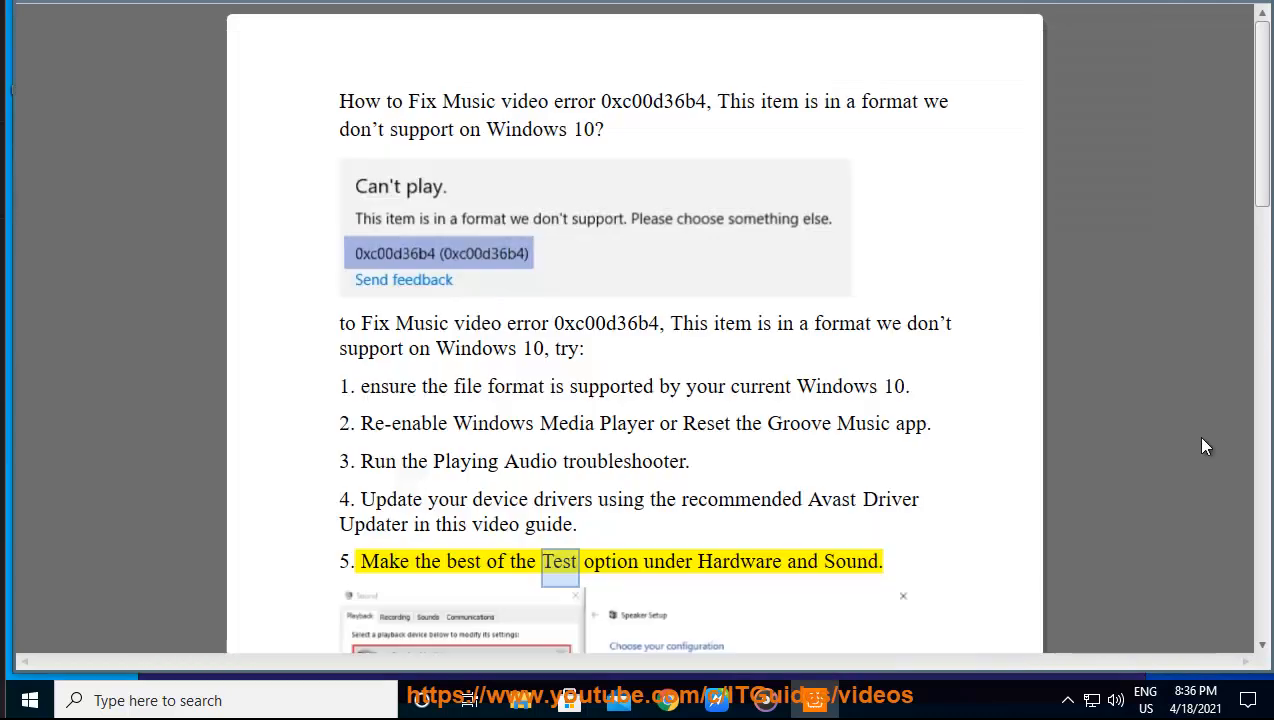
- Go into Sound settings, view Manage sound devices, and return to the Sound page
scroll("down", 3)
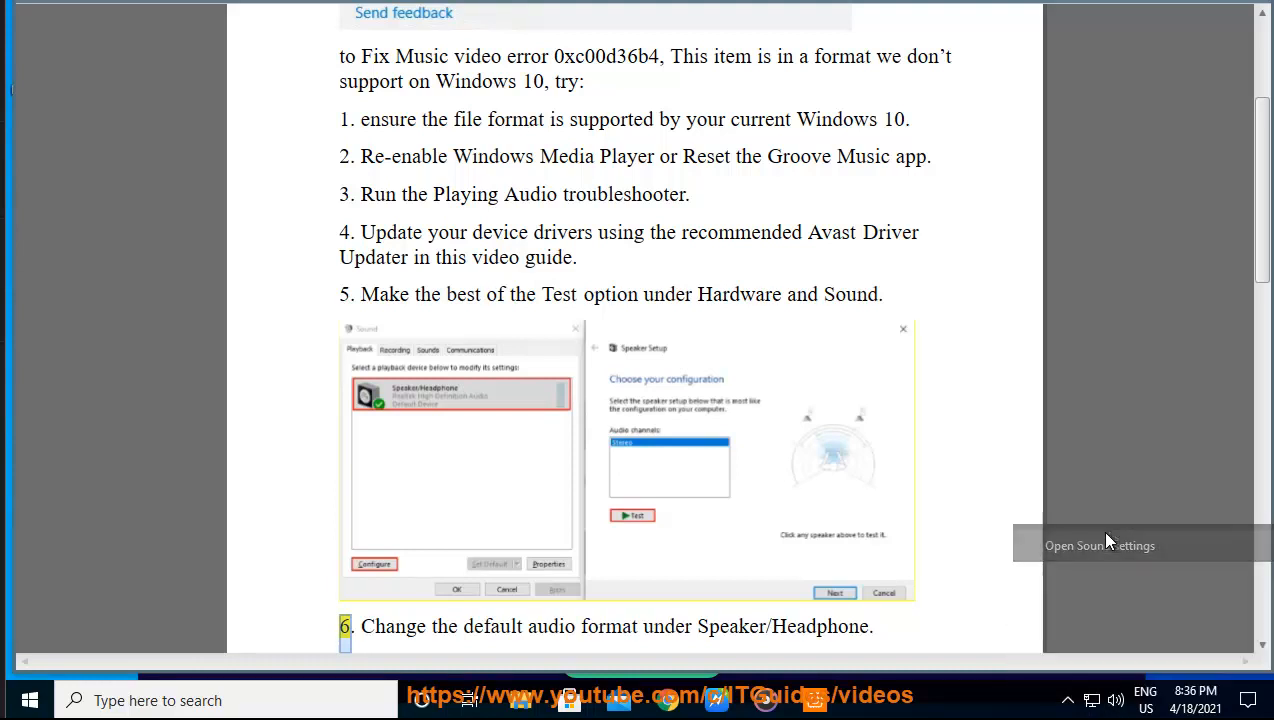
left_click(1100, 544)
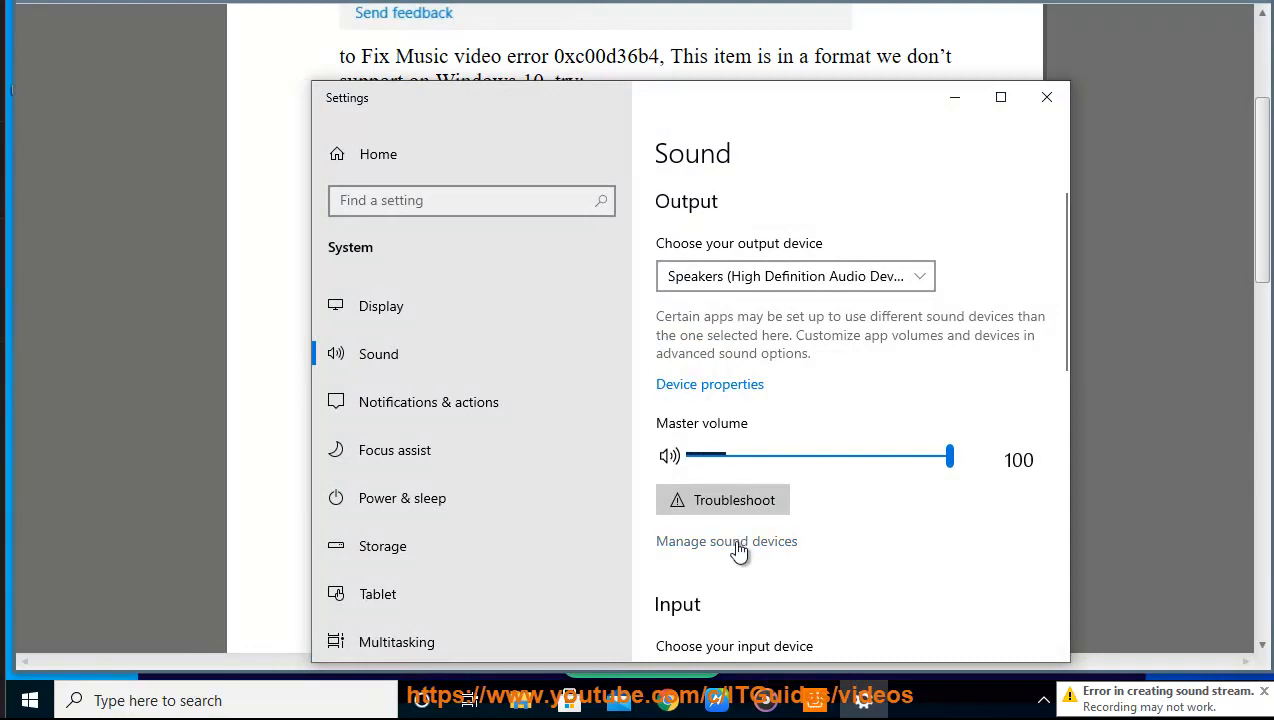
left_click(726, 540)
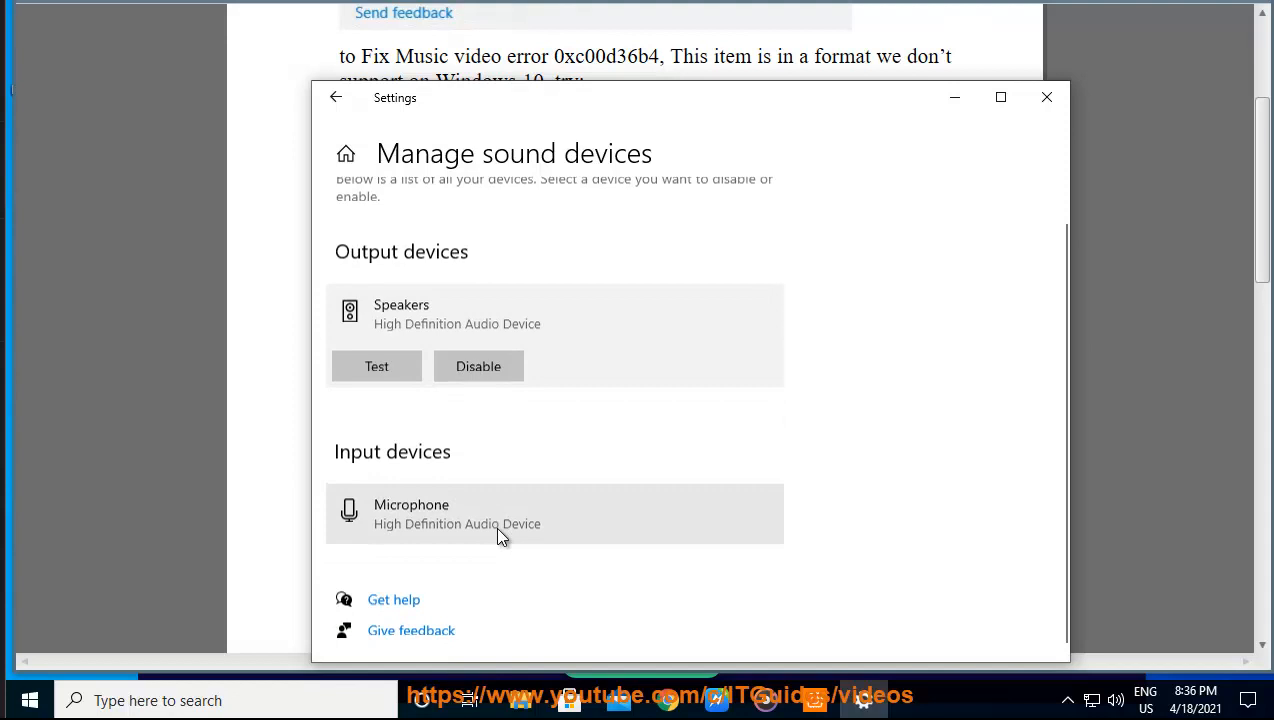
left_click(336, 96)
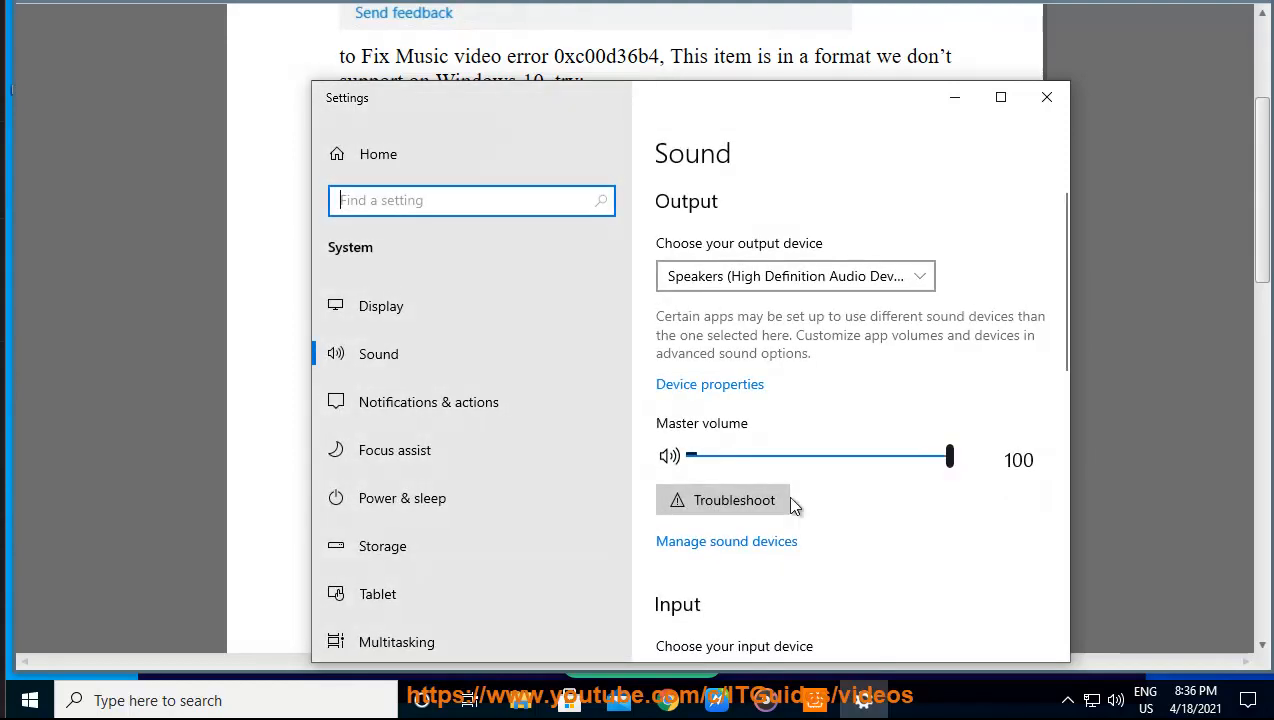
- View the microphone's Device properties under Input, then close Settings
scroll("down", 3)
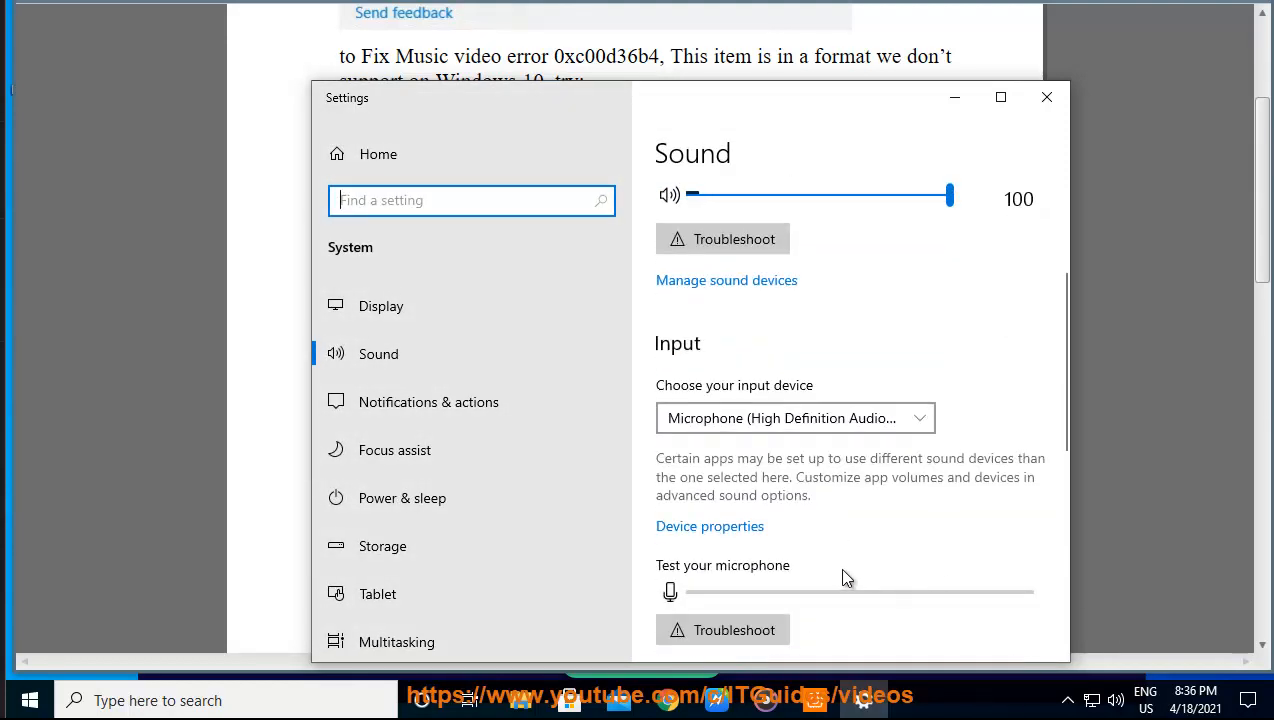
left_click(708, 526)
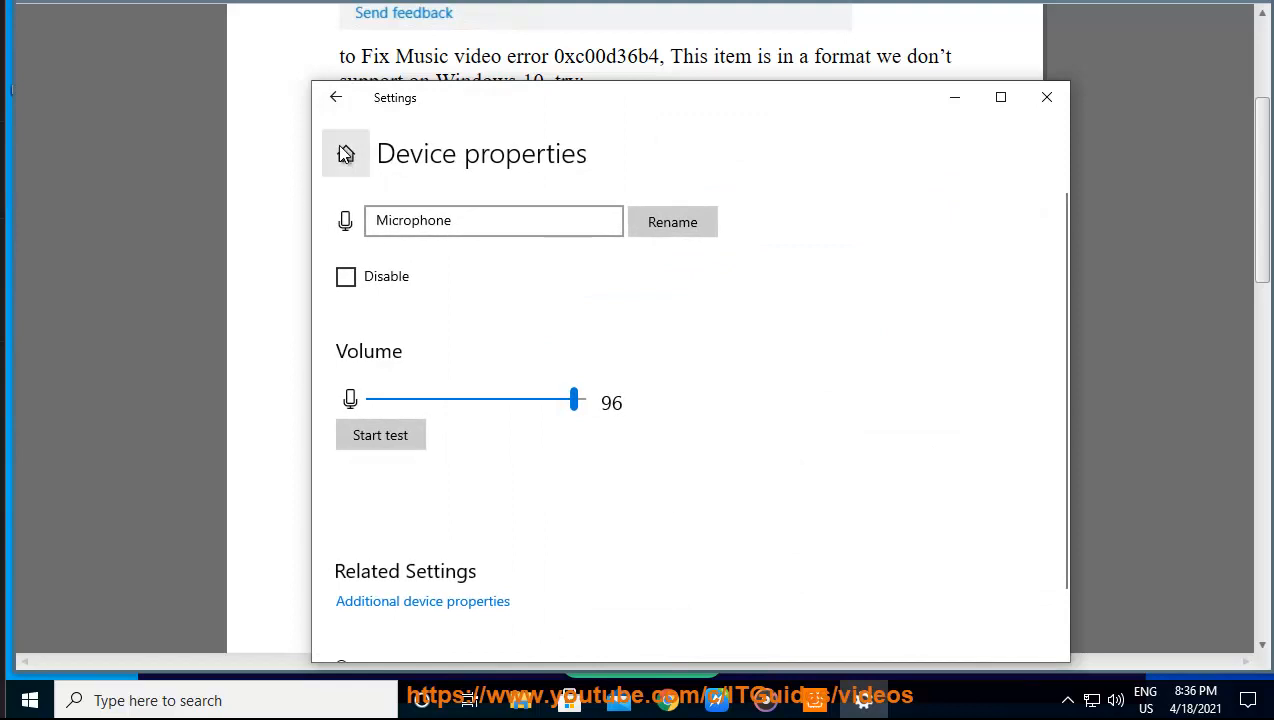
left_click(336, 96)
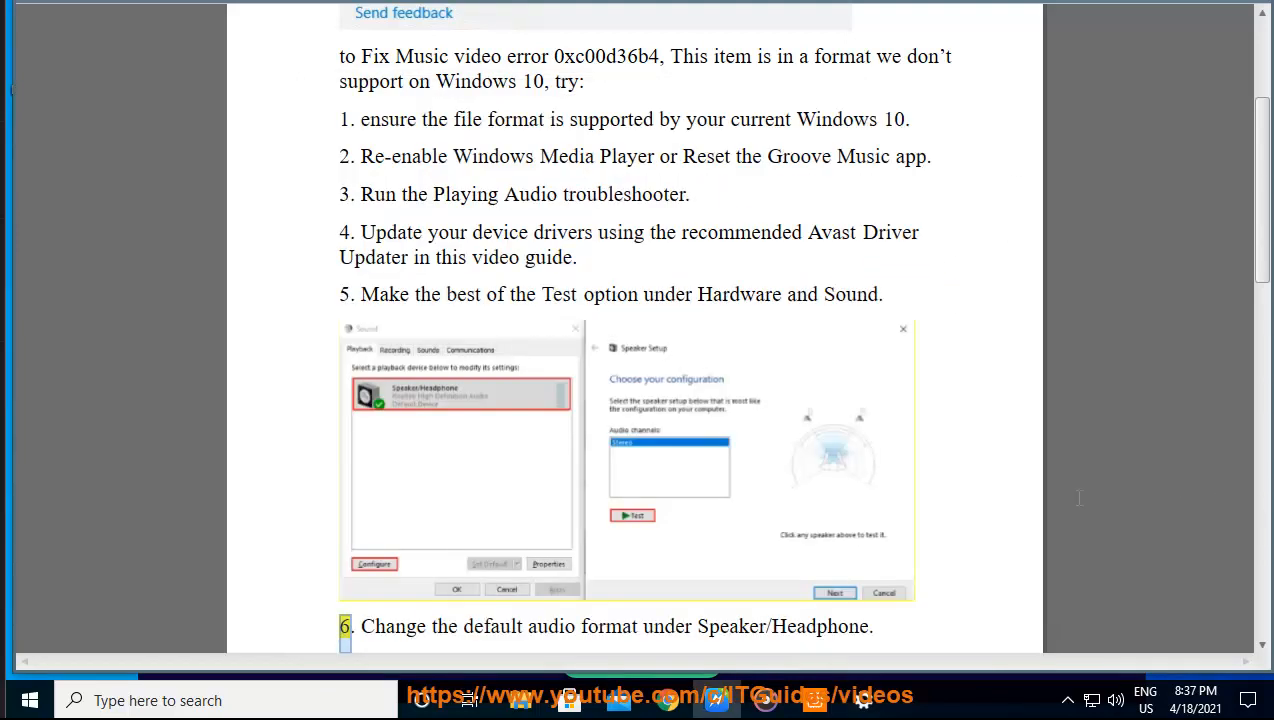
- Navigate Control Panel to Hardware and Sound and bring up the Sound playback dialog
left_click(28, 700)
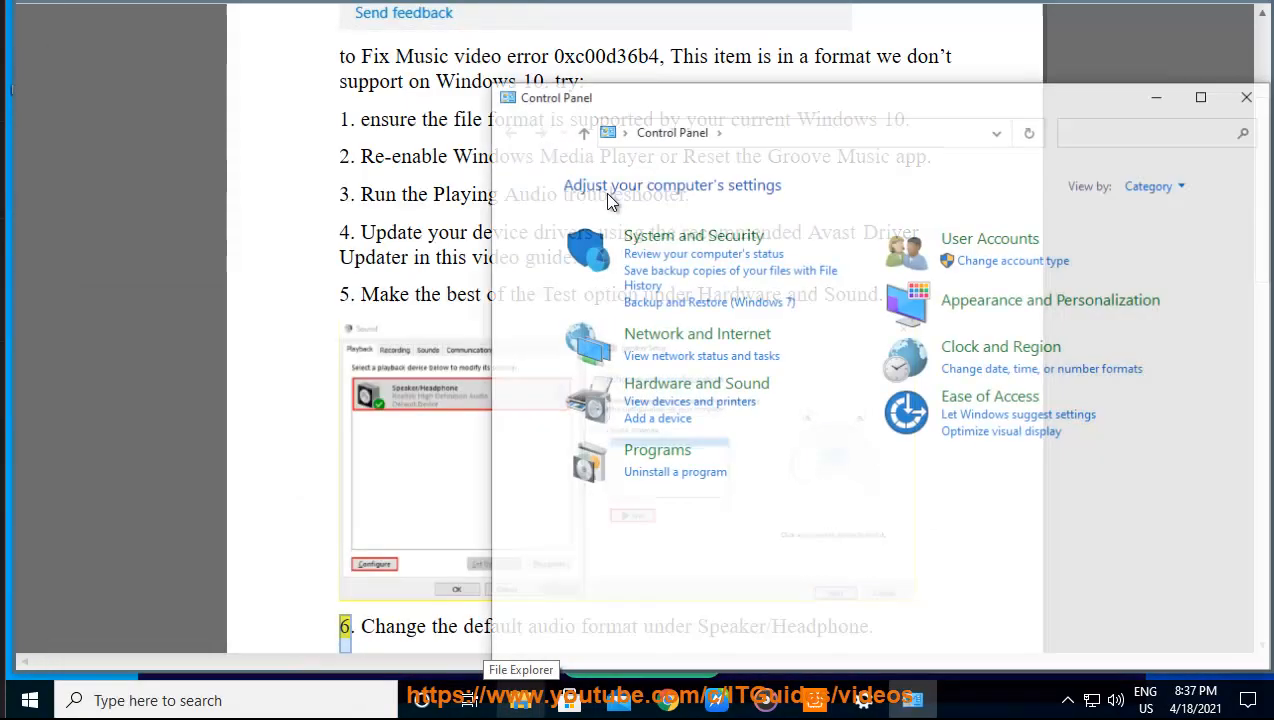
left_click(692, 236)
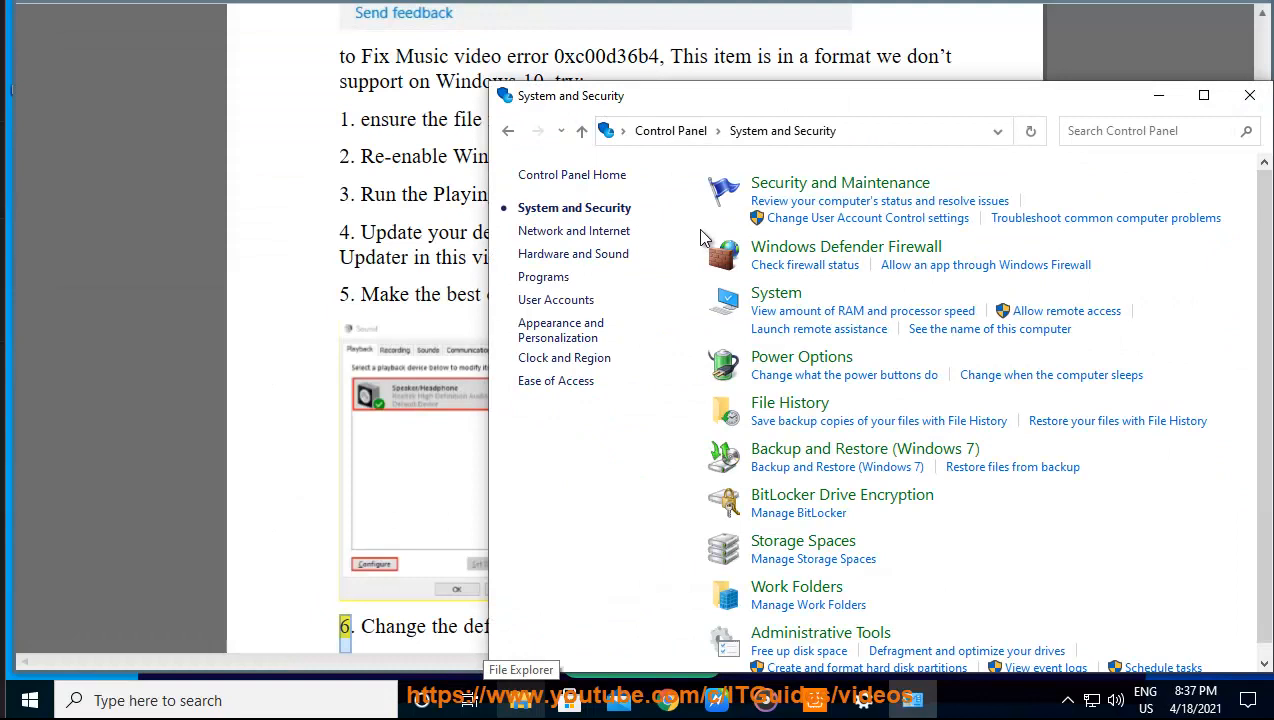
mouse_move(796, 596)
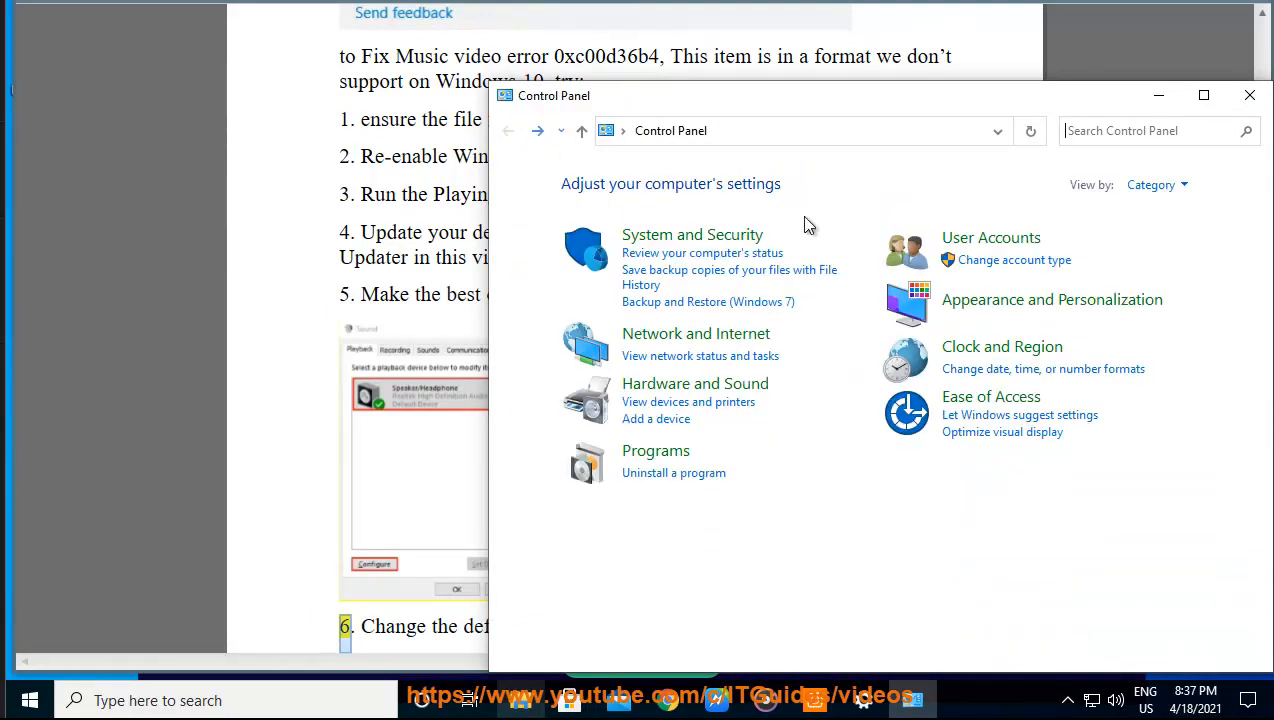
left_click(694, 384)
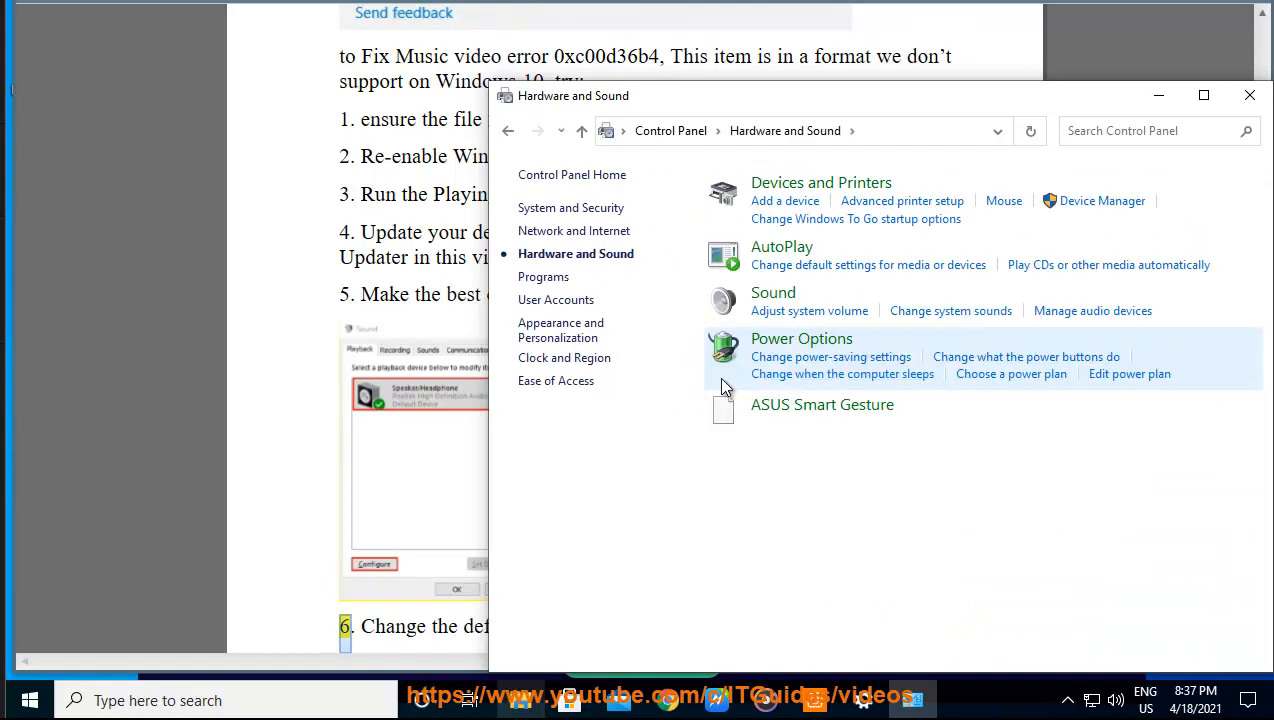
mouse_move(930, 290)
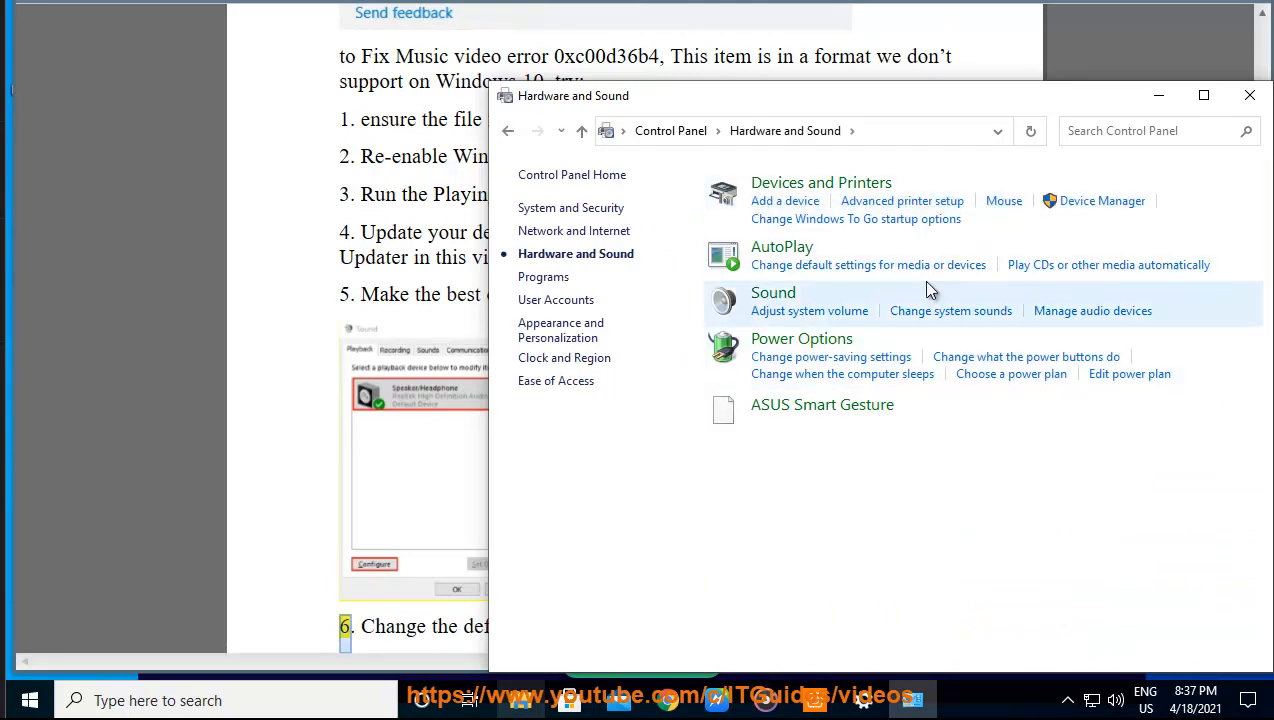
mouse_move(772, 292)
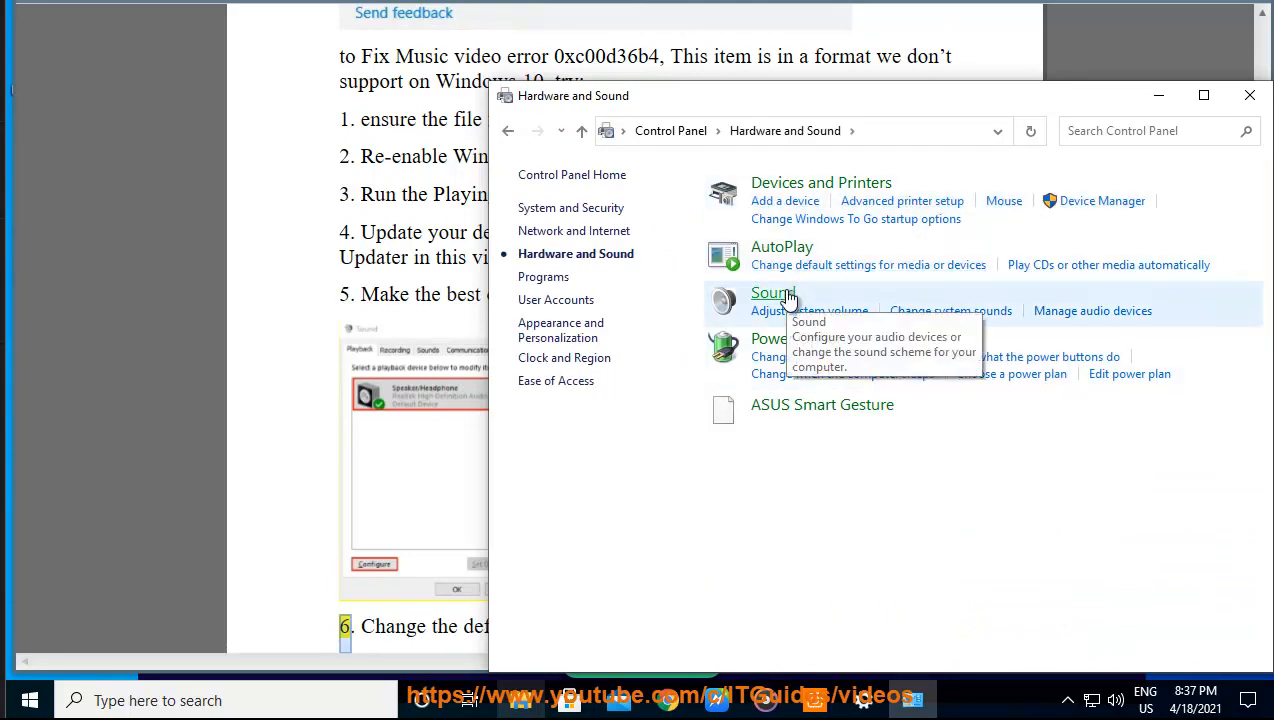
left_click(772, 292)
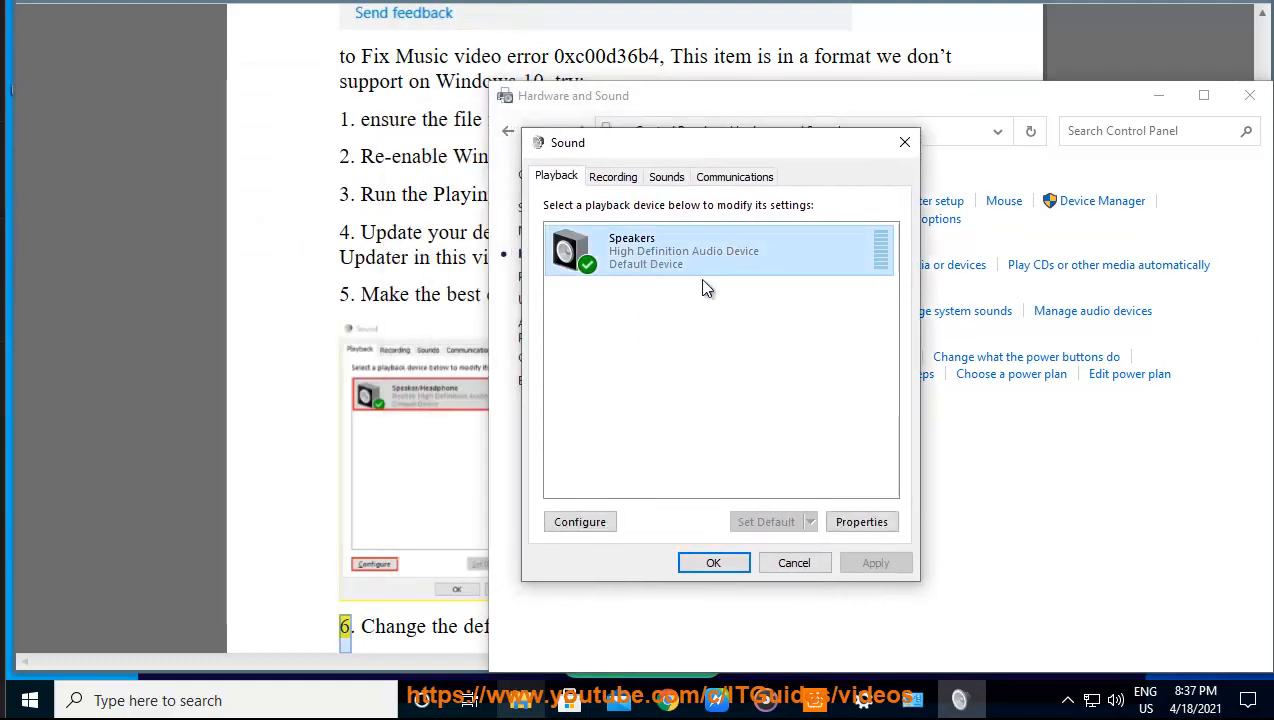
- Bring up Speakers Properties and glance at the Advanced and General tabs
left_click(860, 520)
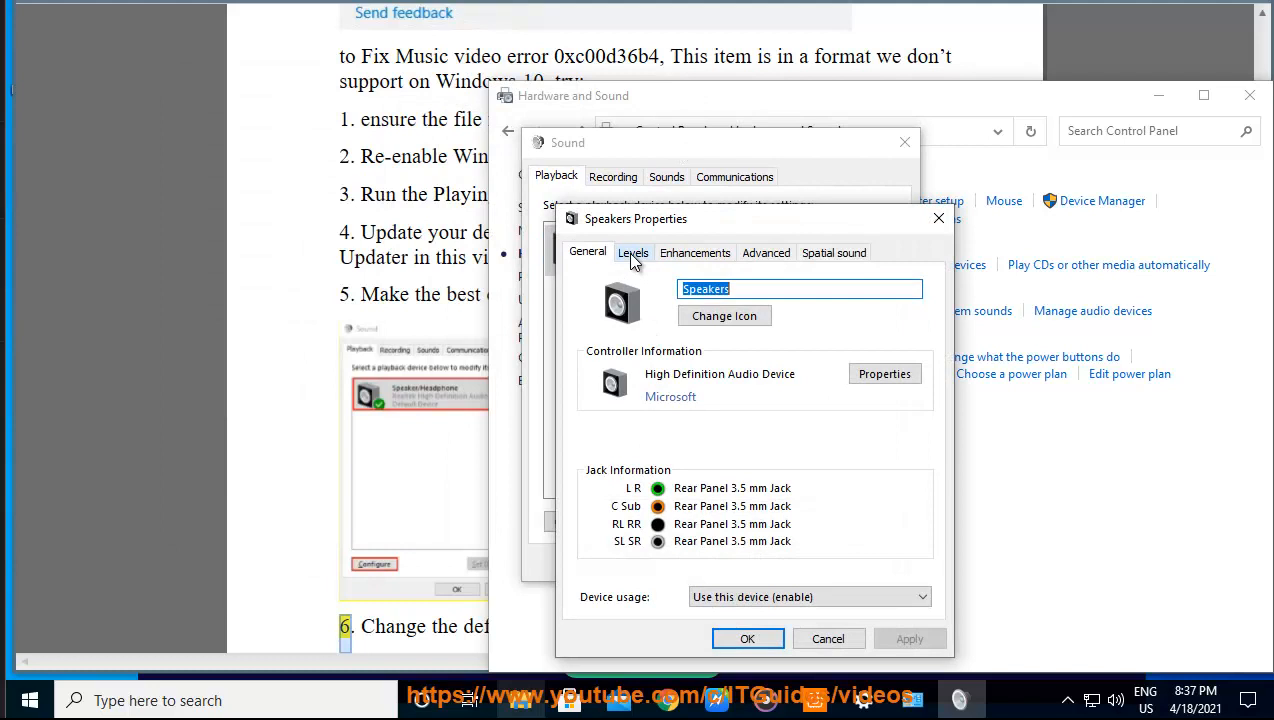
left_click(766, 252)
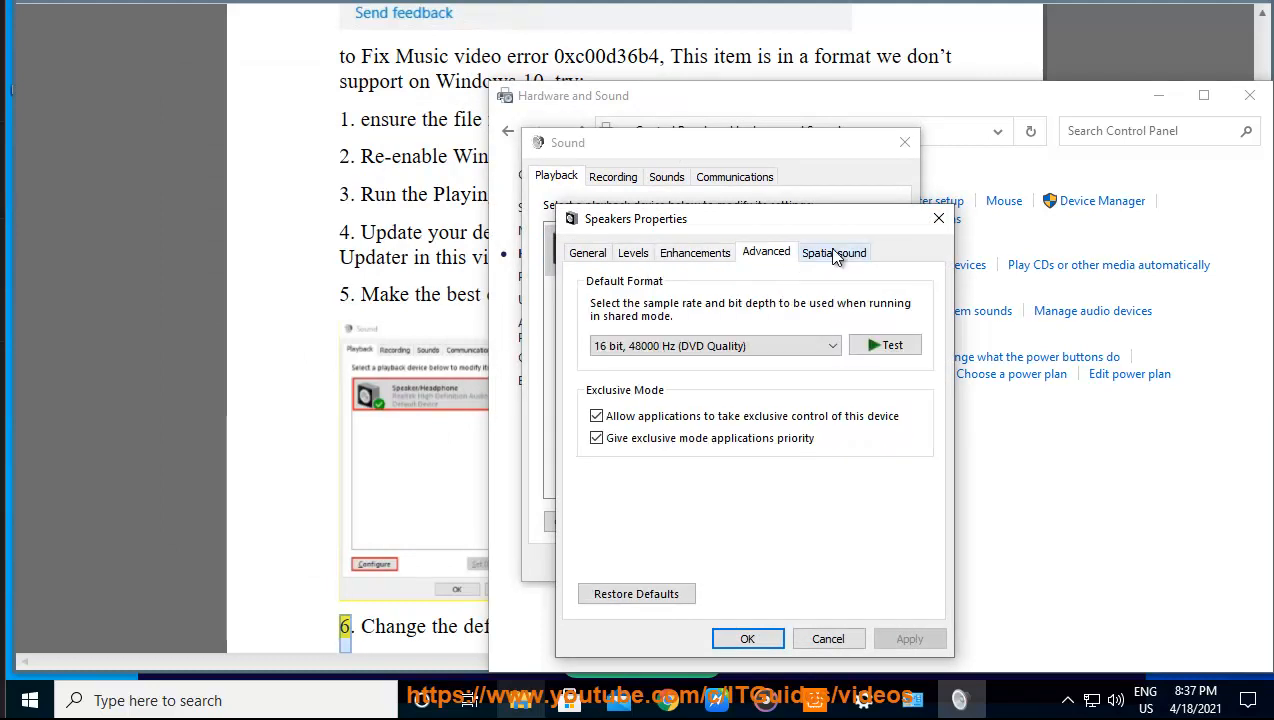
left_click(588, 252)
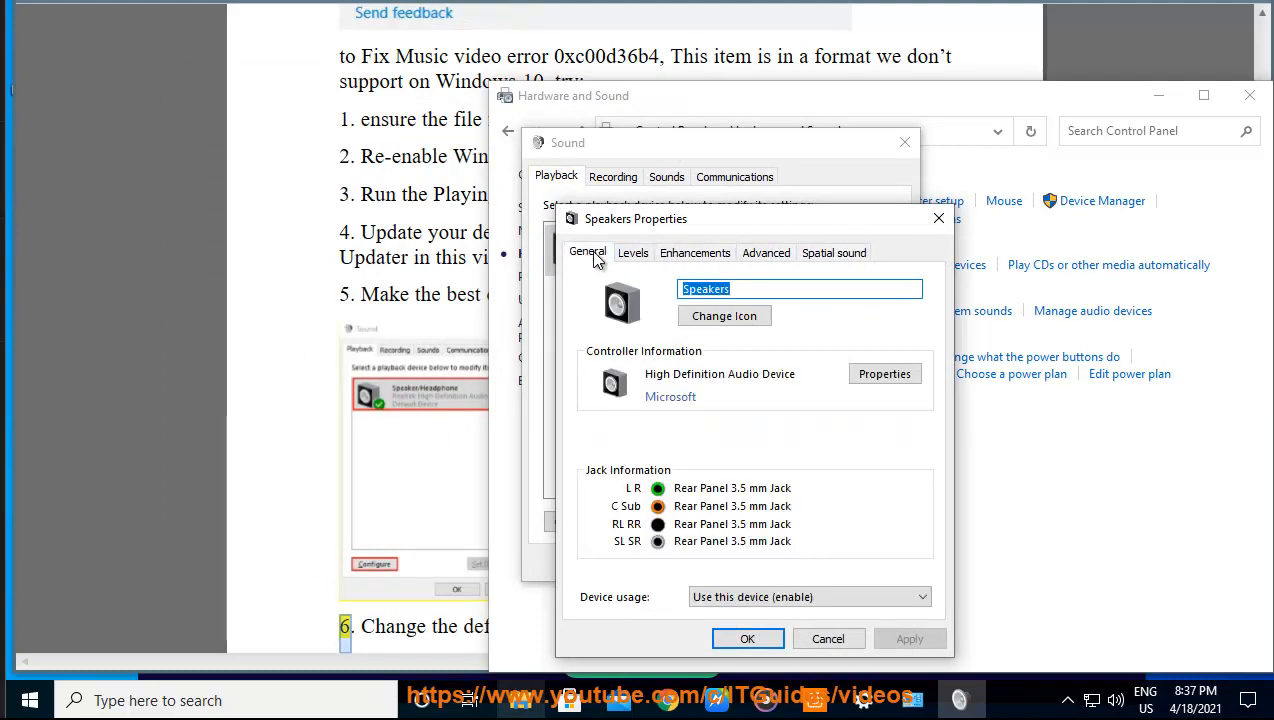
- Review the High Definition Audio Device's Driver details and close its properties
left_click(884, 374)
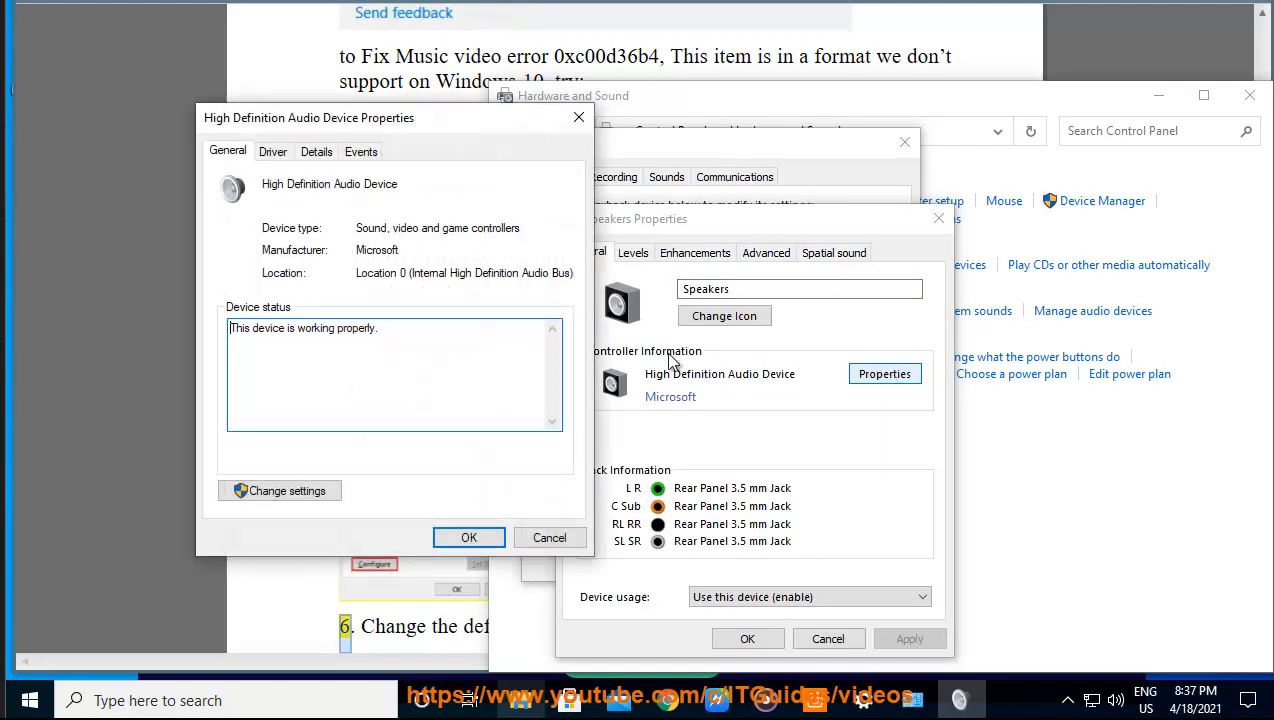
left_click(272, 152)
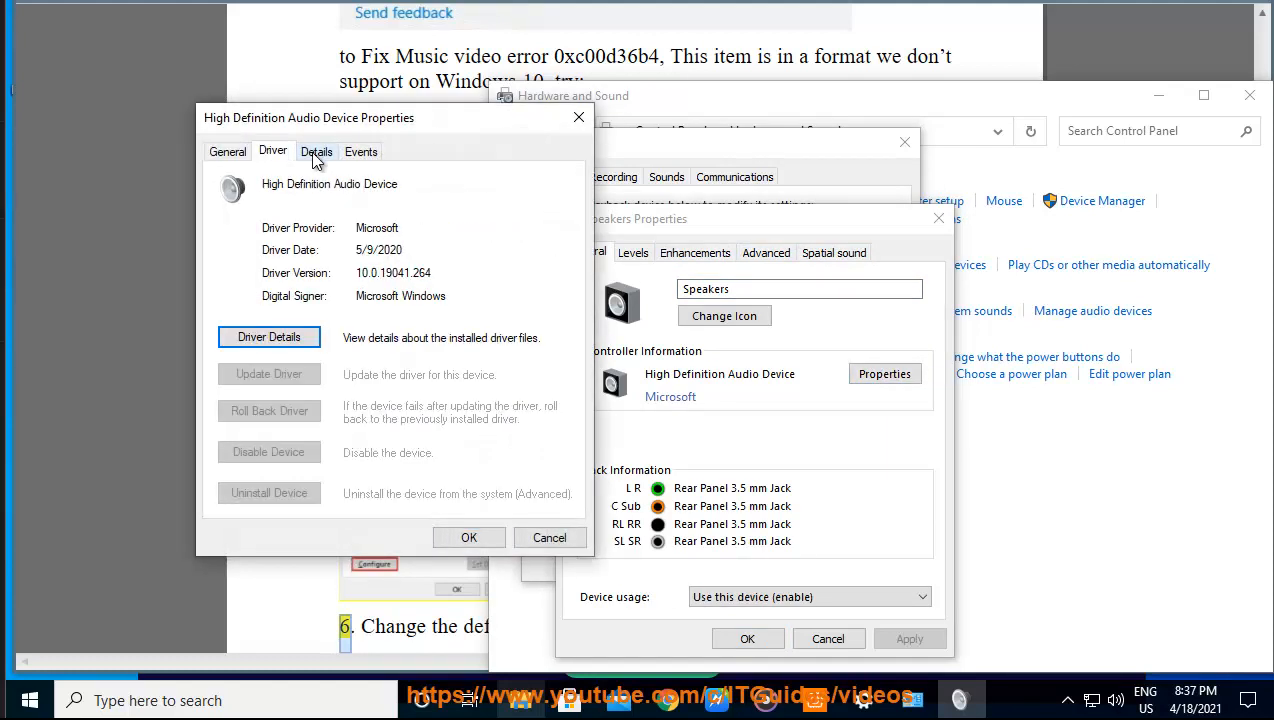
left_click(362, 152)
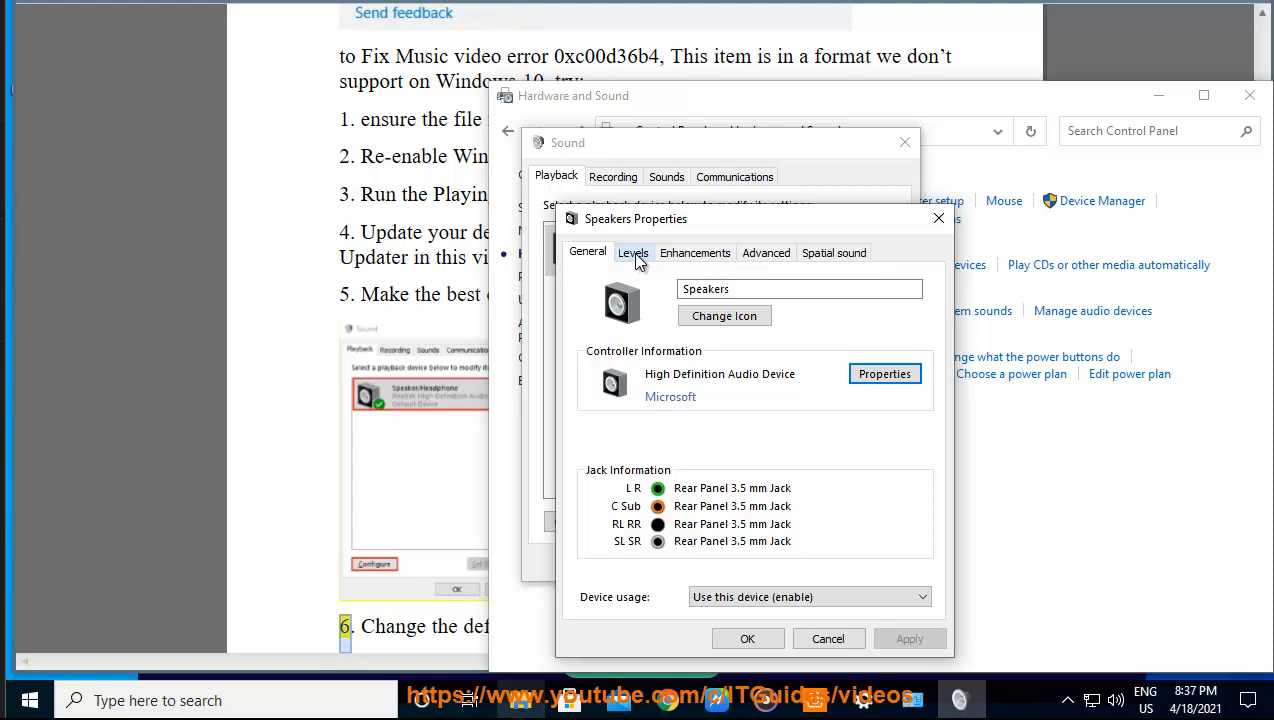
- Review the speakers' Levels, Enhancements and default format, and play a test sound
left_click(632, 252)
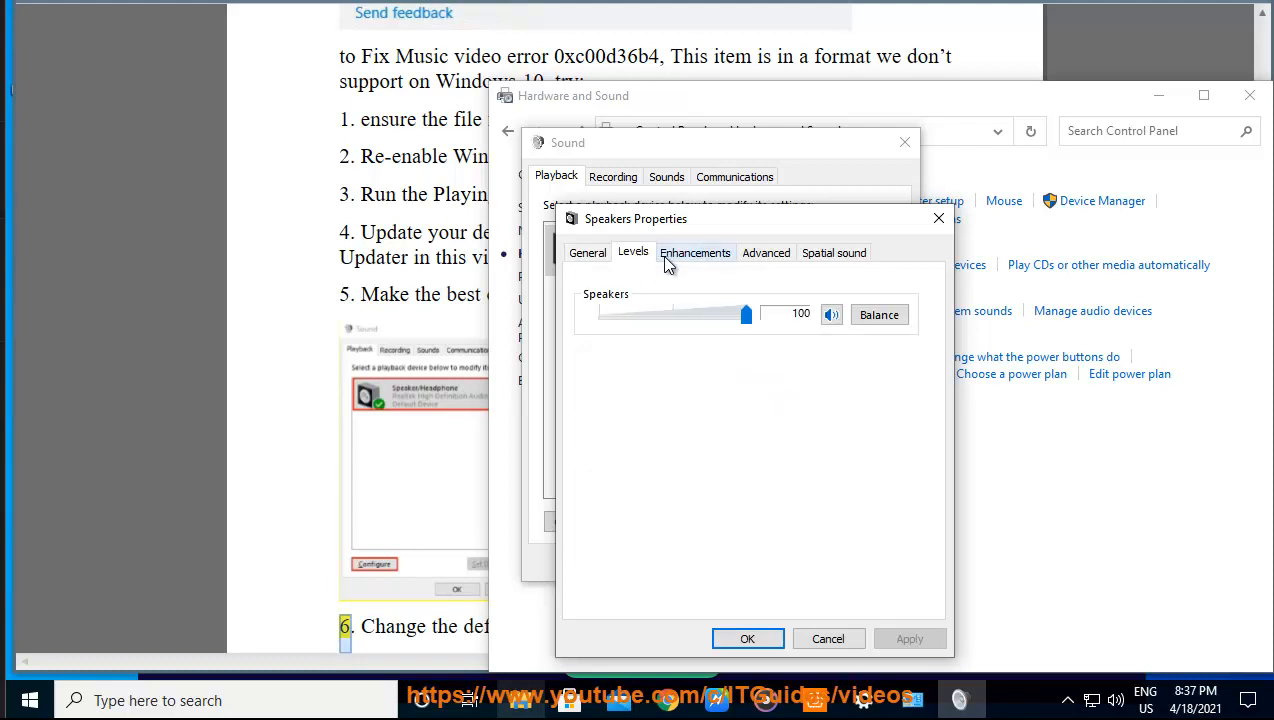
left_click(696, 252)
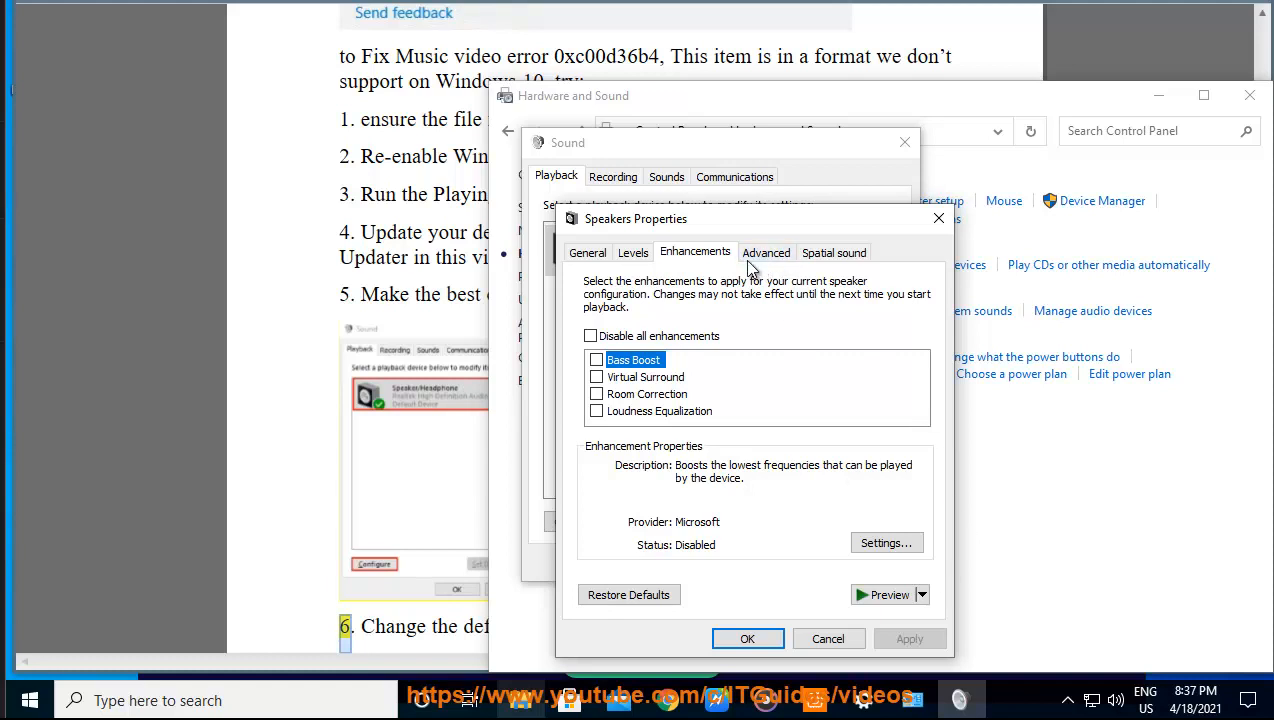
left_click(766, 252)
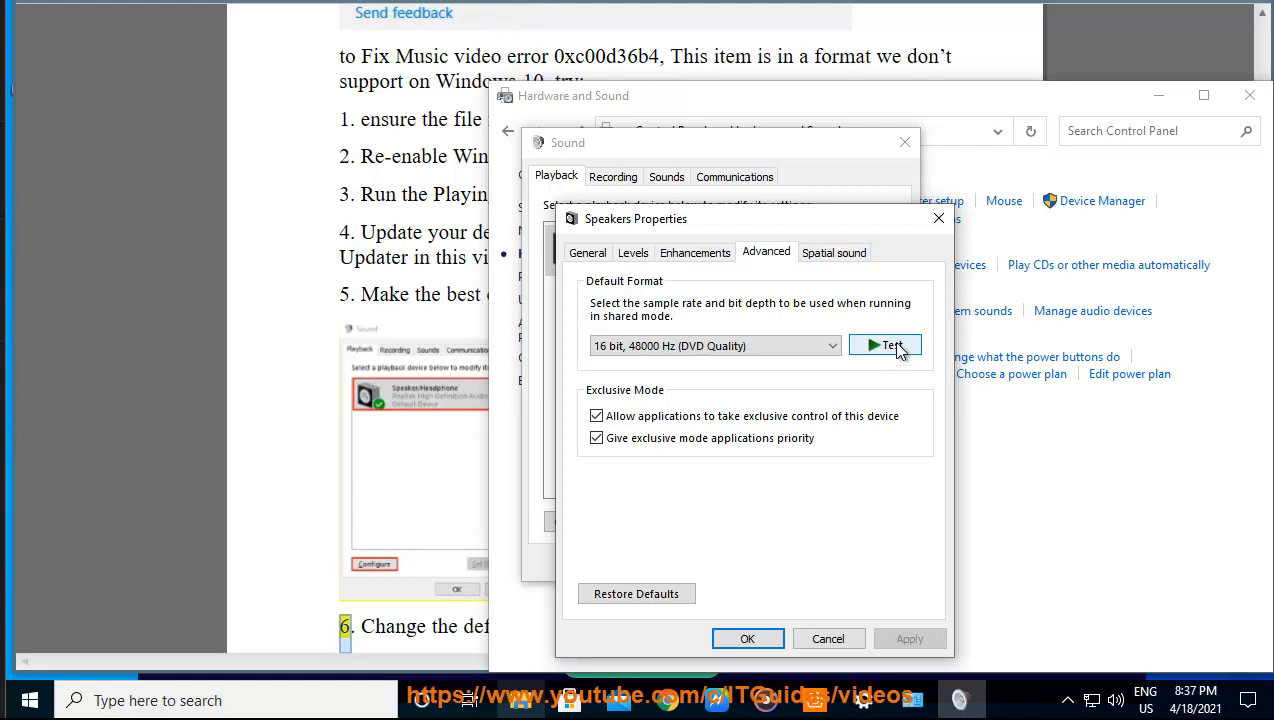
left_click(886, 344)
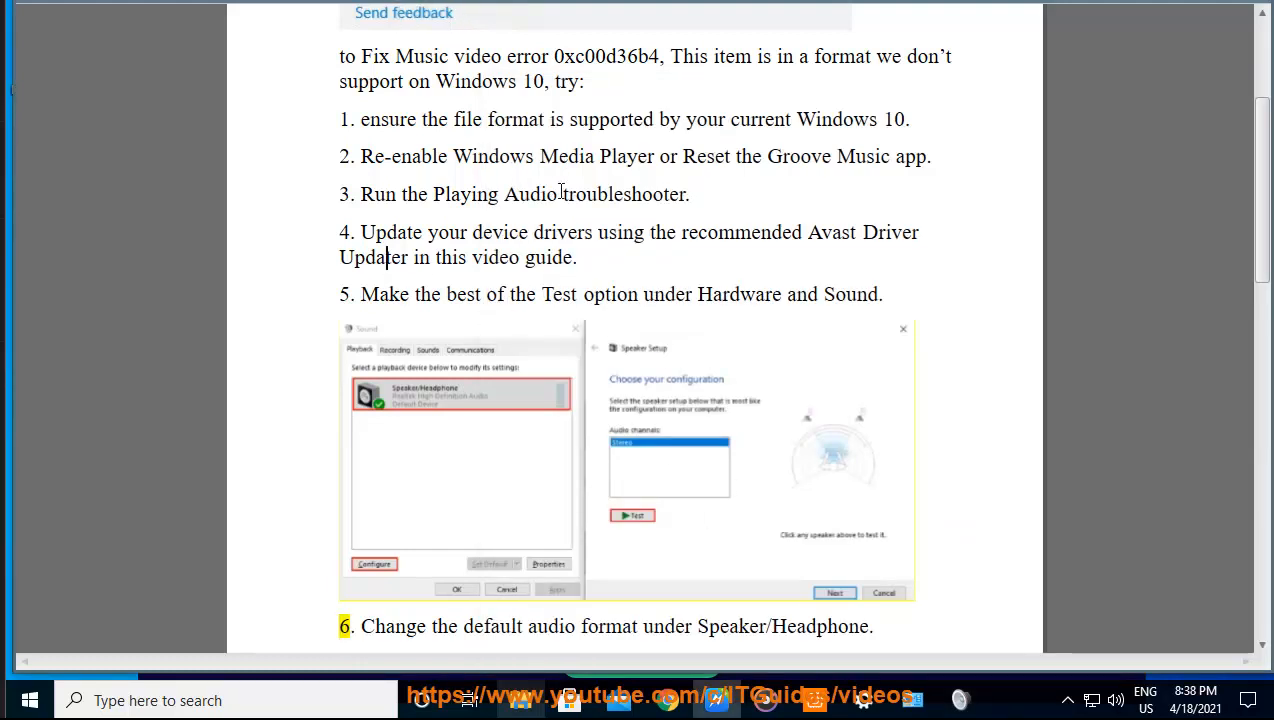
- Scroll the guide down to step 6 on changing the default audio format
scroll("down", 3)
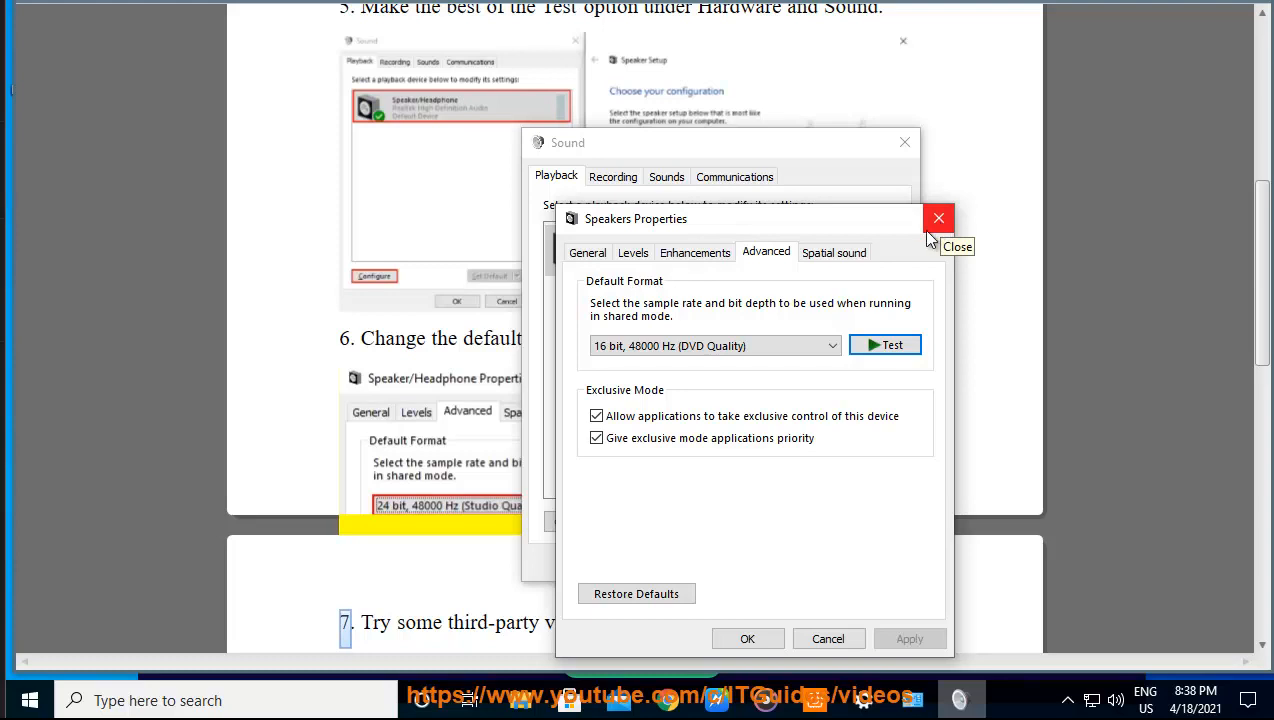
left_click(714, 344)
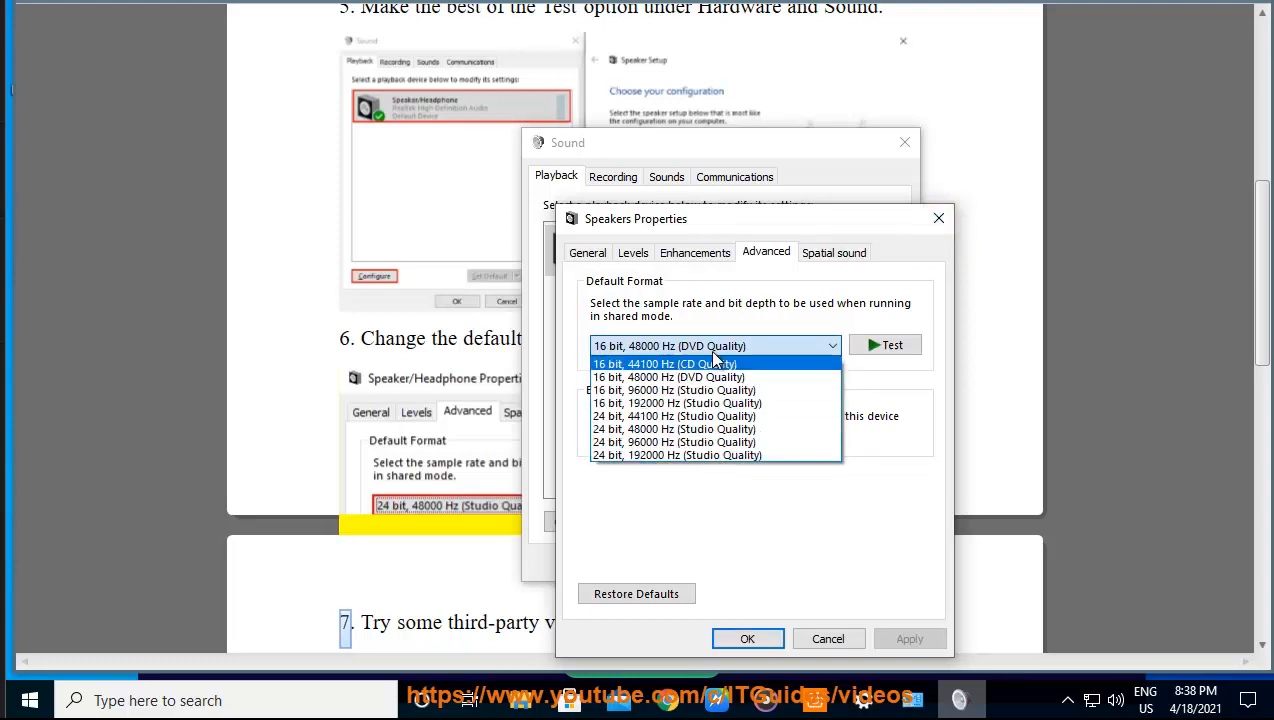
left_click(668, 376)
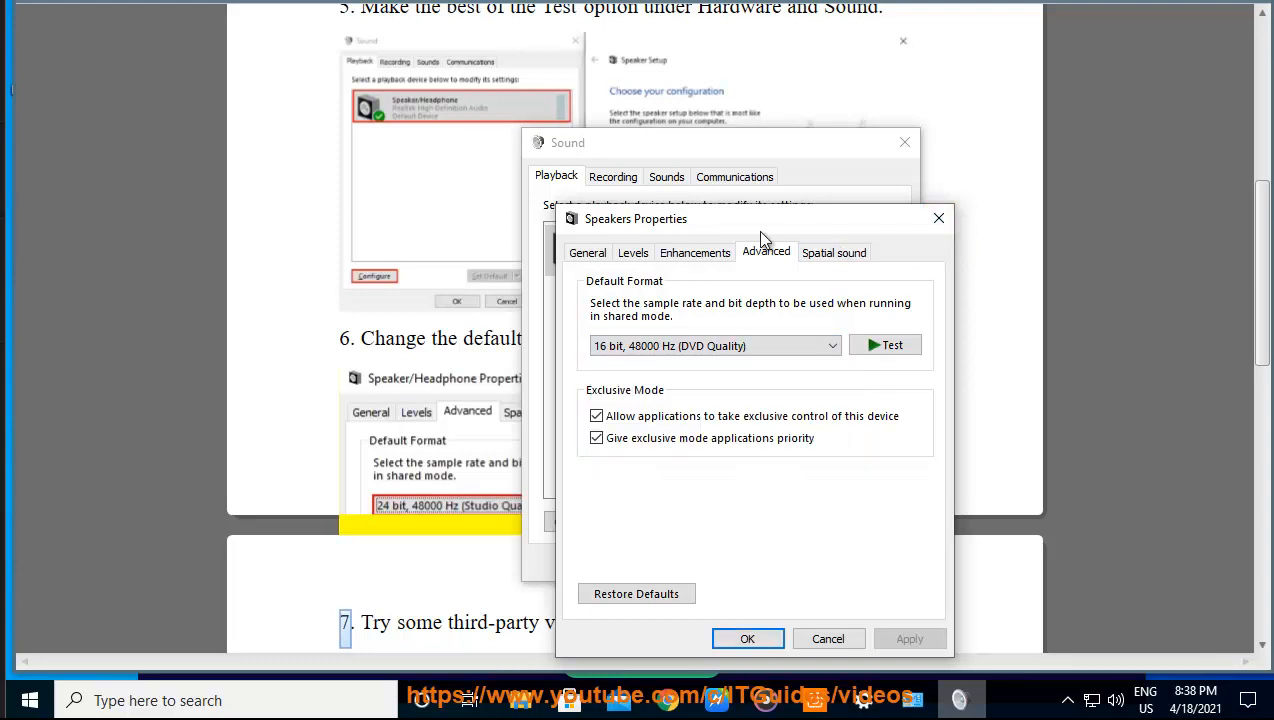